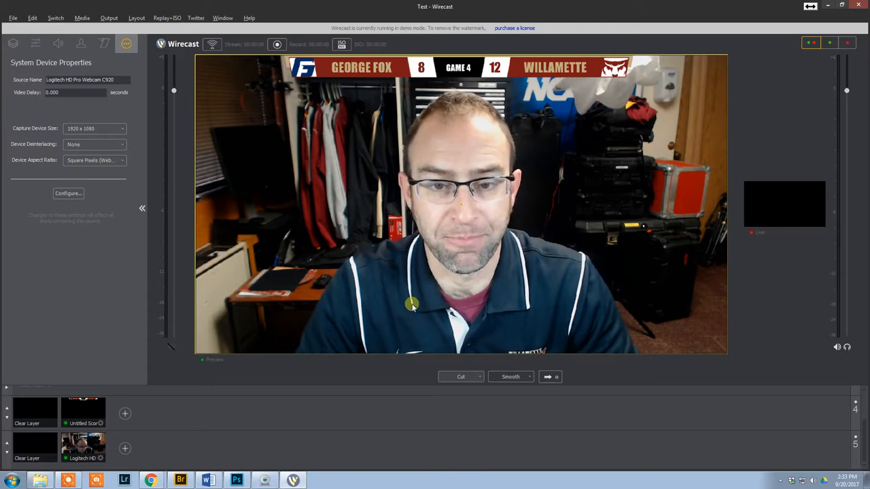
{"action": "mouse_move", "coordinate": [639, 55]}
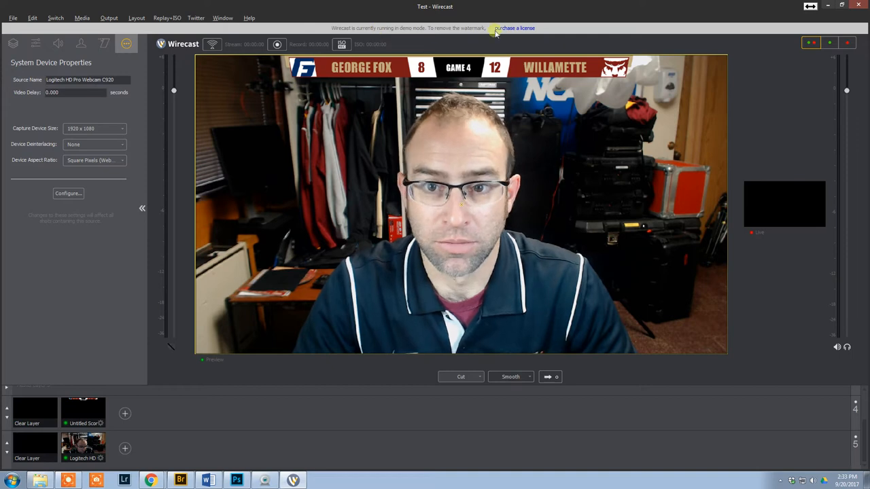
Step: Hide the SAMPLE TEXT layer group so only the blank bars and team logos show
{"action": "left_click", "coordinate": [236, 481]}
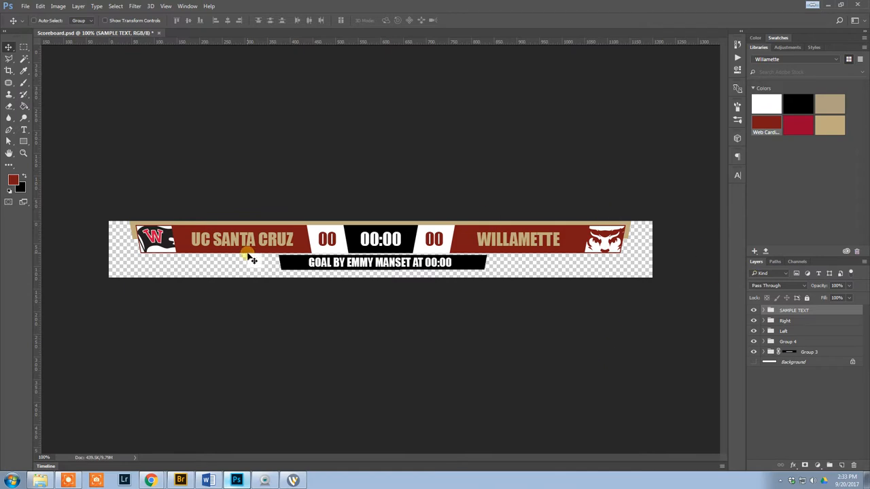
{"action": "mouse_move", "coordinate": [325, 248]}
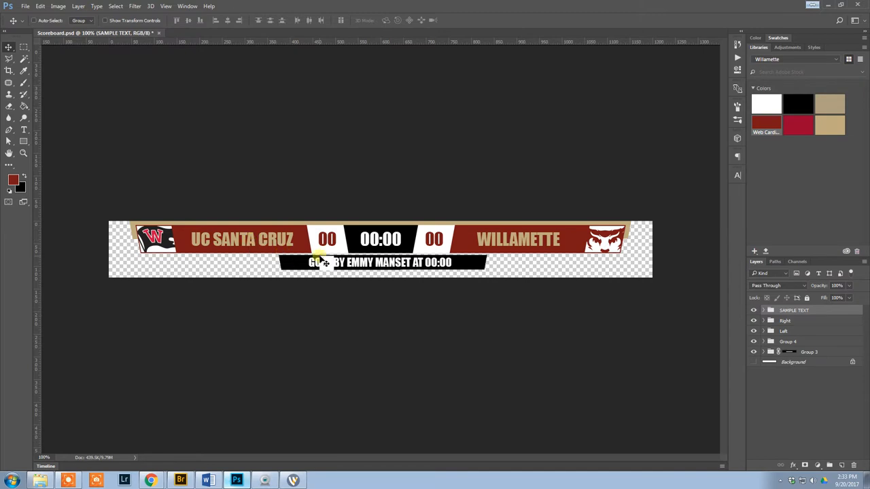
{"action": "left_click", "coordinate": [794, 310]}
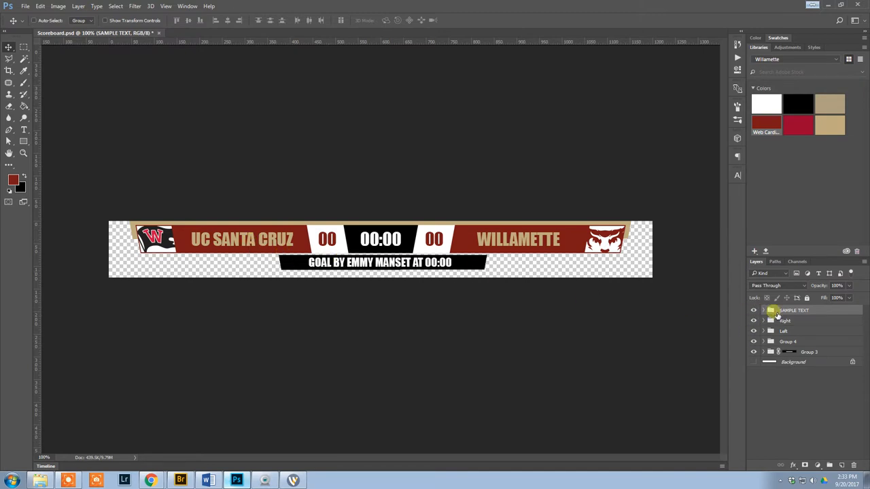
{"action": "left_click", "coordinate": [753, 309]}
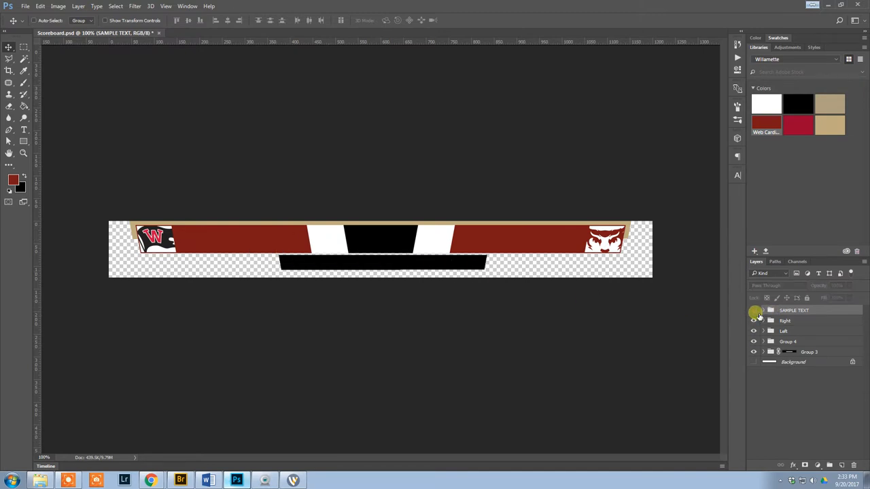
{"action": "mouse_move", "coordinate": [753, 320]}
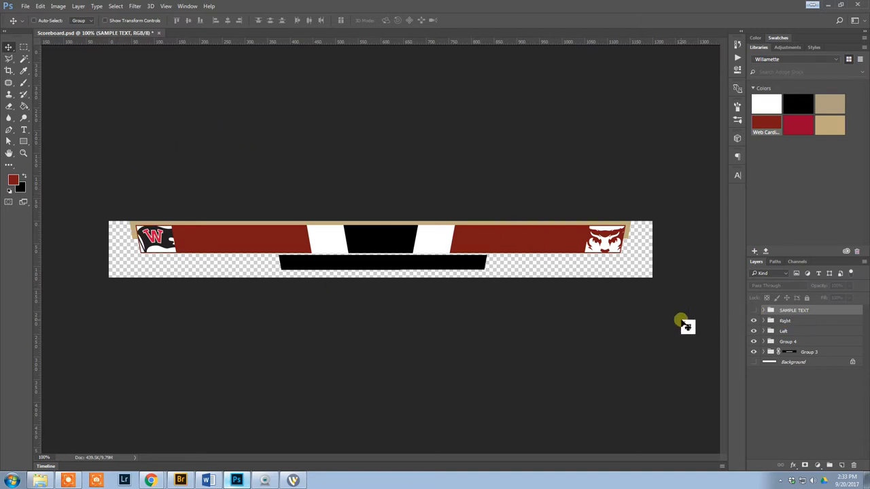
{"action": "mouse_move", "coordinate": [129, 249]}
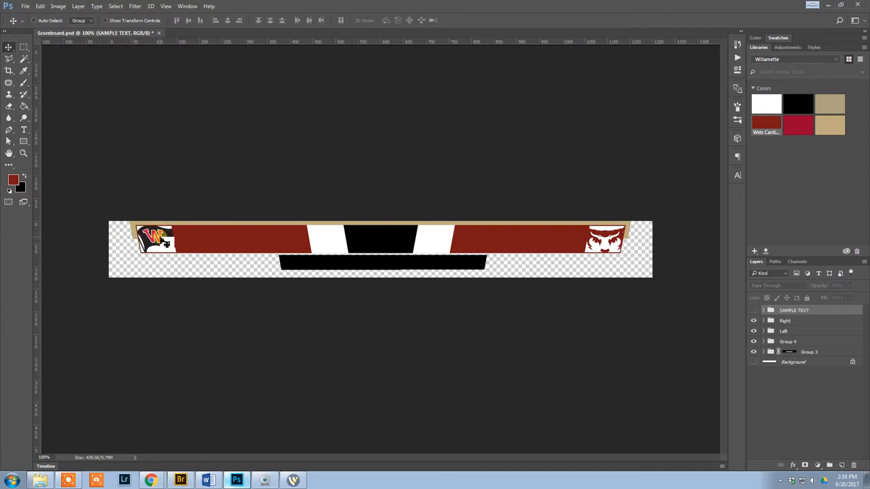
{"action": "mouse_move", "coordinate": [574, 226]}
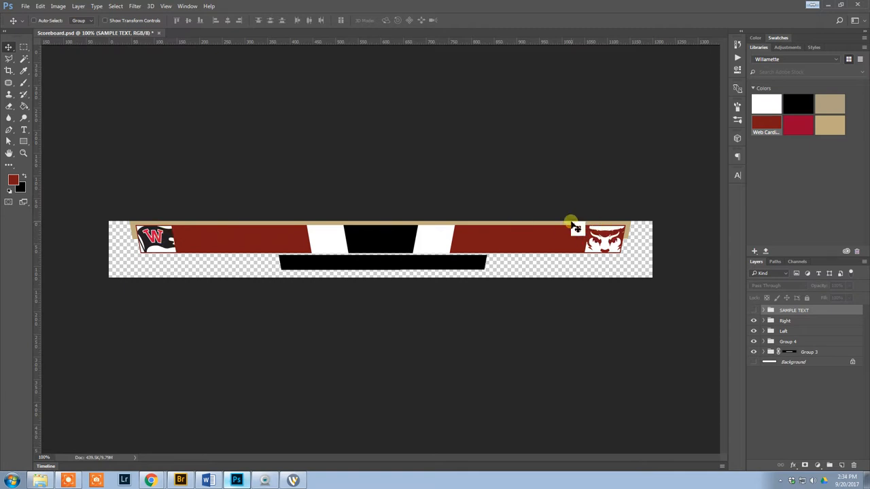
{"action": "mouse_move", "coordinate": [501, 260]}
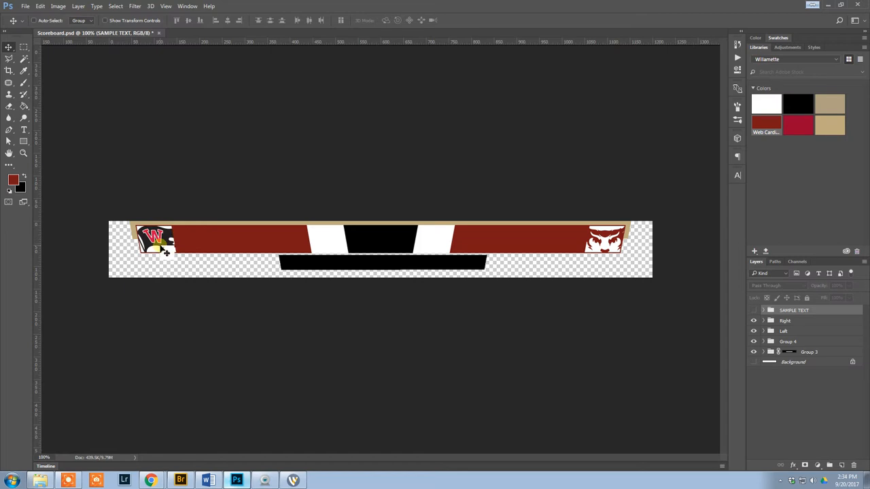
{"action": "mouse_move", "coordinate": [299, 248]}
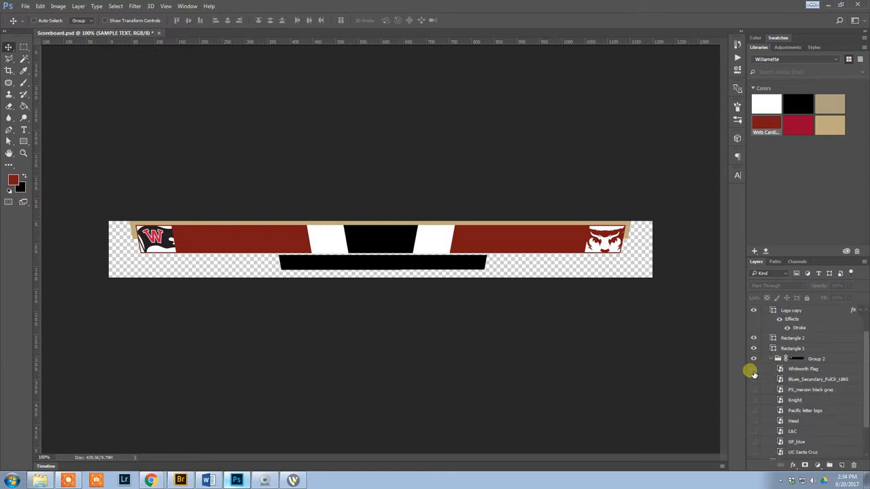
Step: Hide the Whitworth Flag logo layer and show GF_blue as the left logo
{"action": "left_click", "coordinate": [753, 379]}
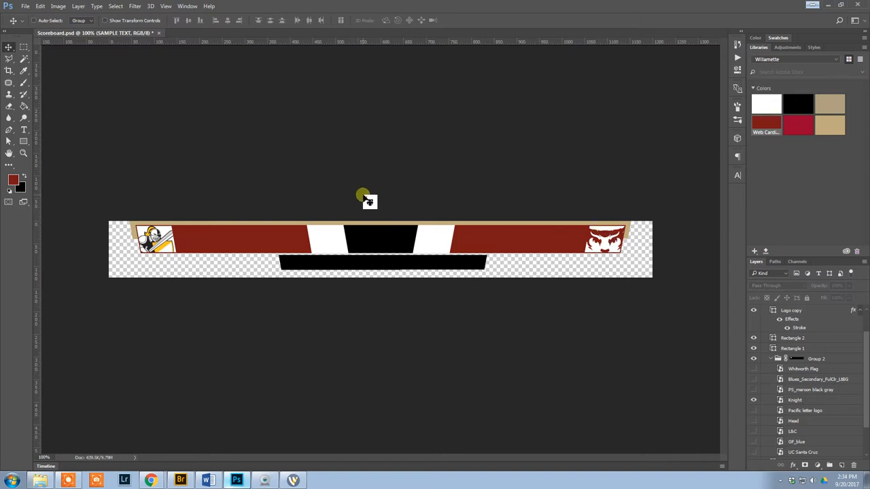
{"action": "mouse_move", "coordinate": [277, 245]}
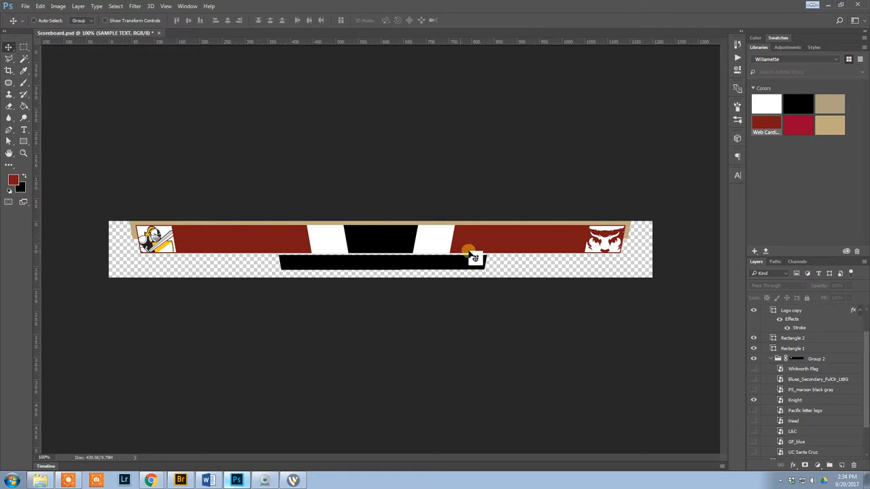
{"action": "mouse_move", "coordinate": [550, 305]}
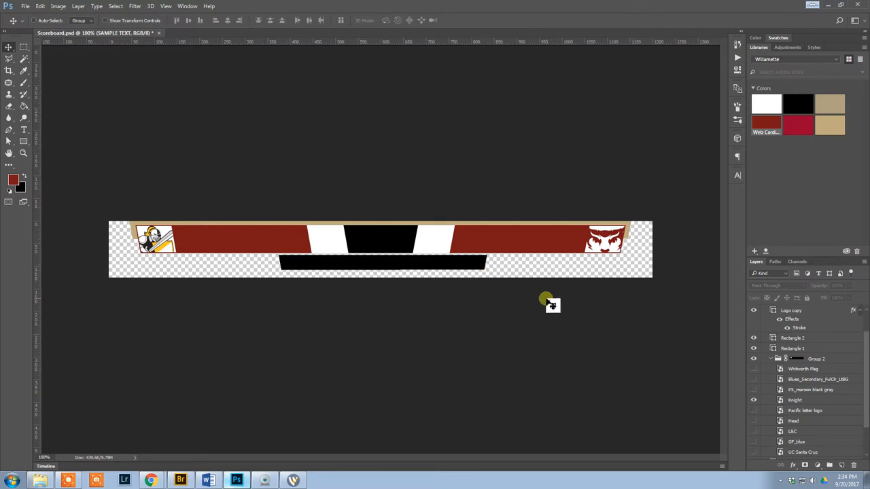
{"action": "mouse_move", "coordinate": [603, 341]}
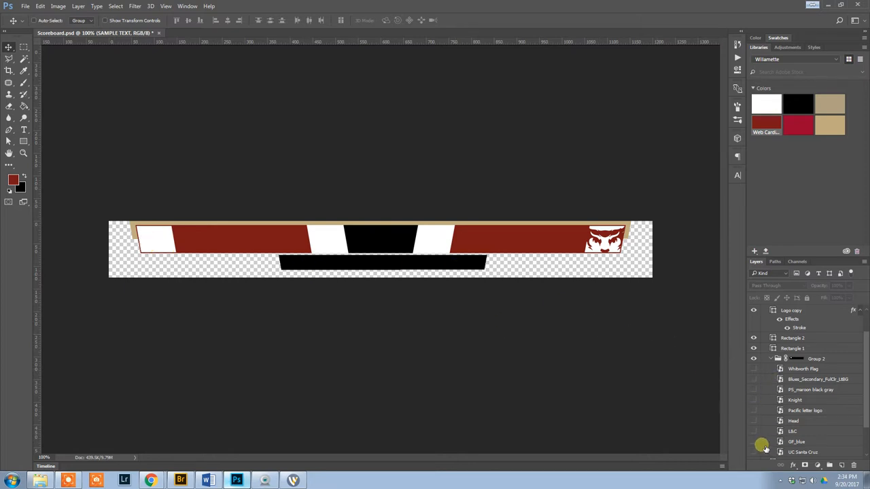
{"action": "left_click", "coordinate": [753, 441]}
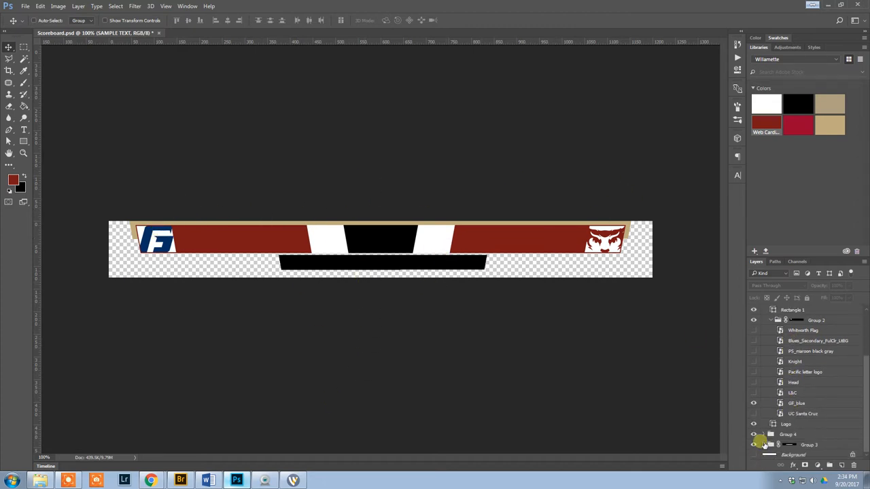
{"action": "left_click", "coordinate": [753, 444]}
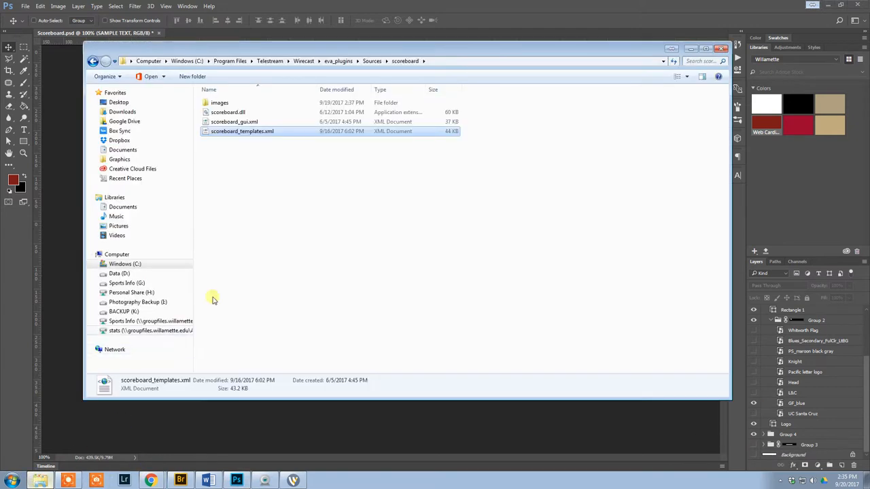
Step: Go from the images folder to the Wirecast folder on the Sports Info (S:) drive
{"action": "double_click", "coordinate": [219, 103]}
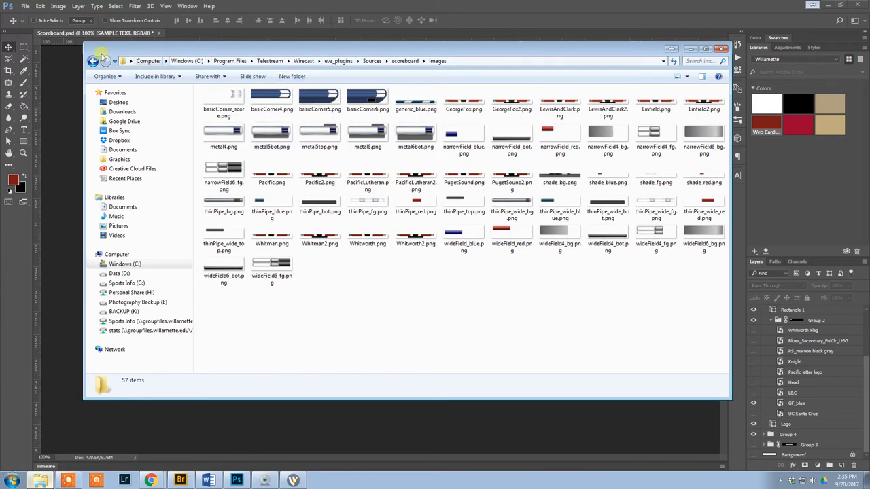
{"action": "left_click", "coordinate": [126, 321]}
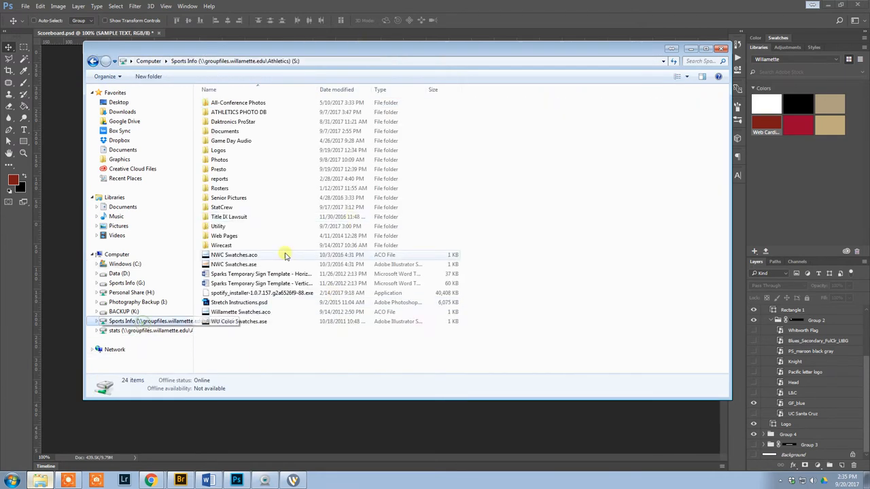
{"action": "double_click", "coordinate": [221, 245]}
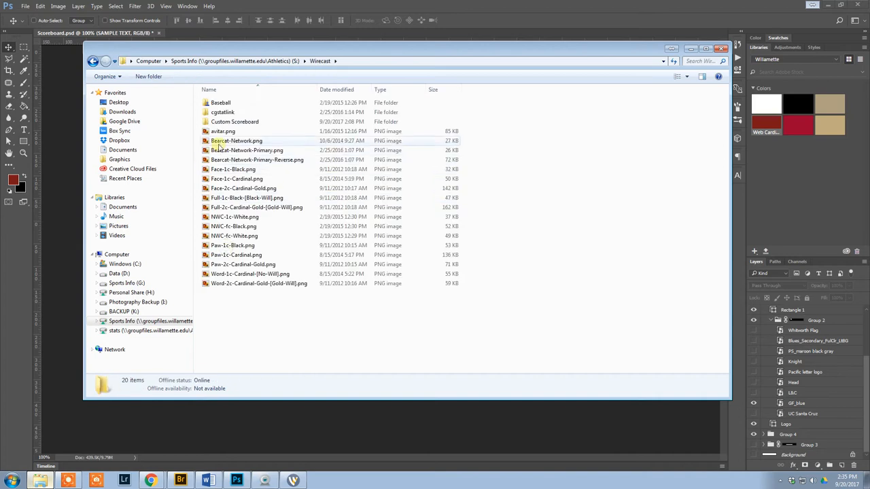
{"action": "double_click", "coordinate": [234, 121]}
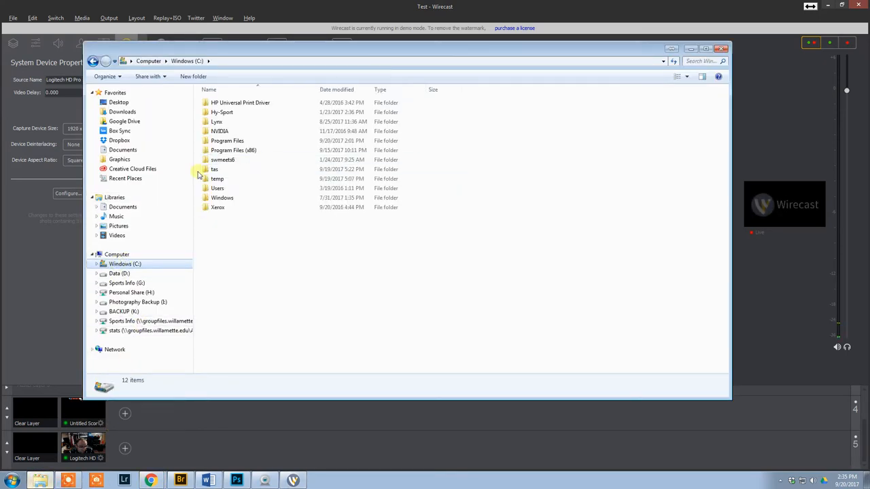
Step: Drill through Telestream, Wirecast, eva_plugins and Sources into the scoreboard plugin folder
{"action": "double_click", "coordinate": [227, 141]}
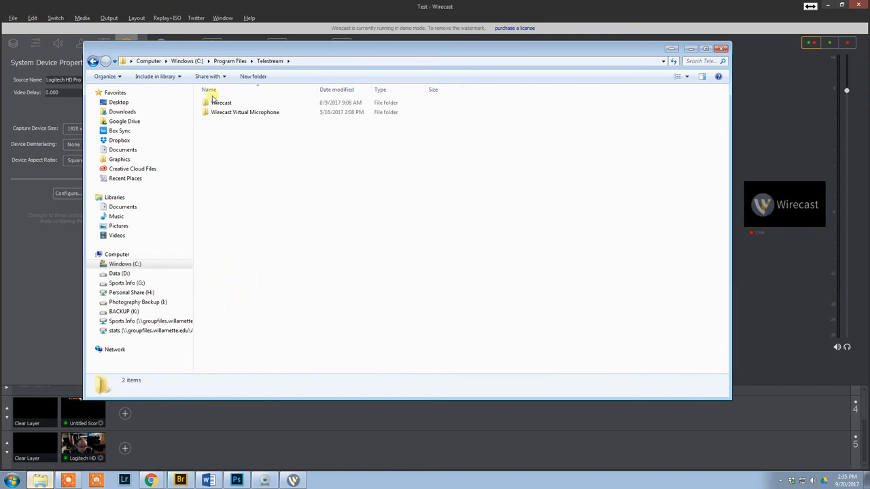
{"action": "double_click", "coordinate": [222, 103]}
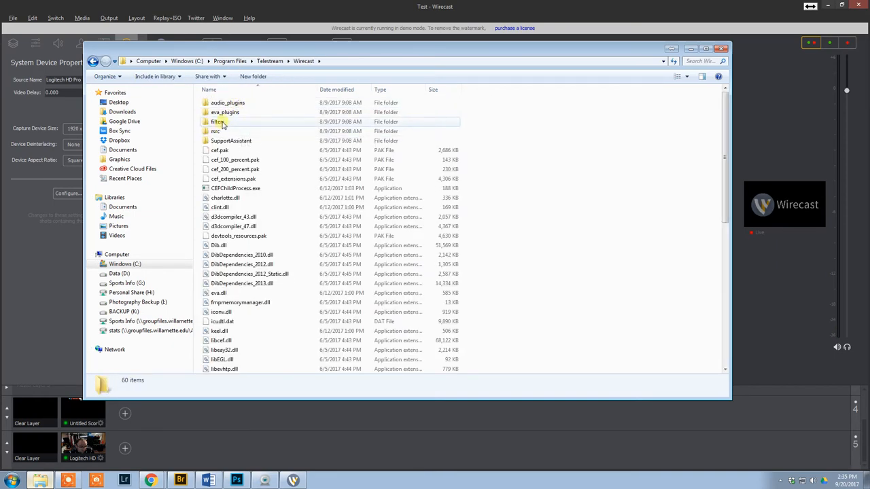
{"action": "double_click", "coordinate": [225, 112]}
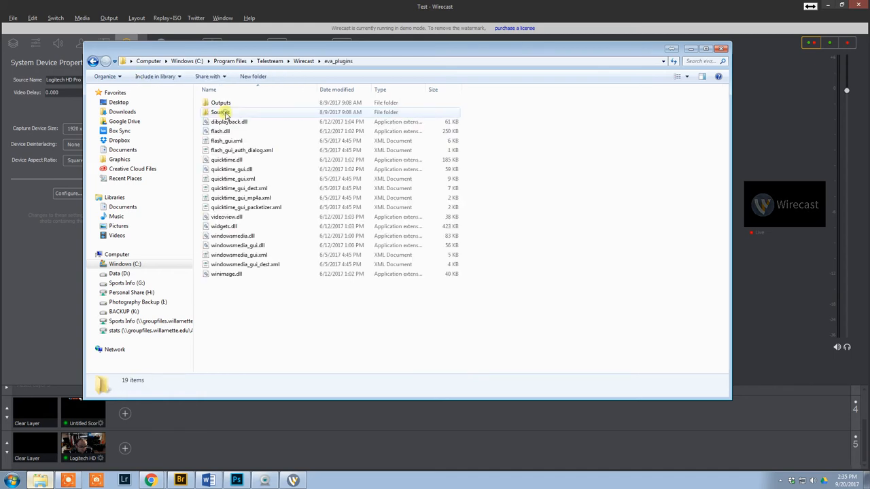
{"action": "double_click", "coordinate": [220, 111]}
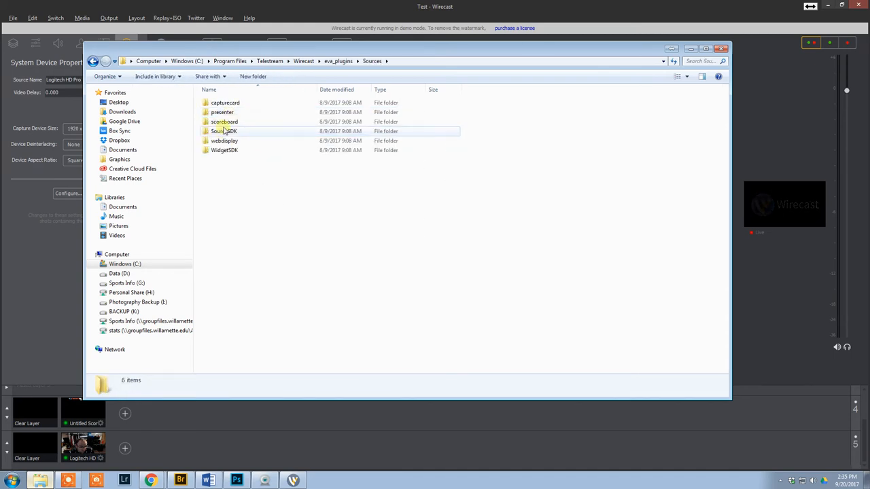
{"action": "double_click", "coordinate": [224, 130]}
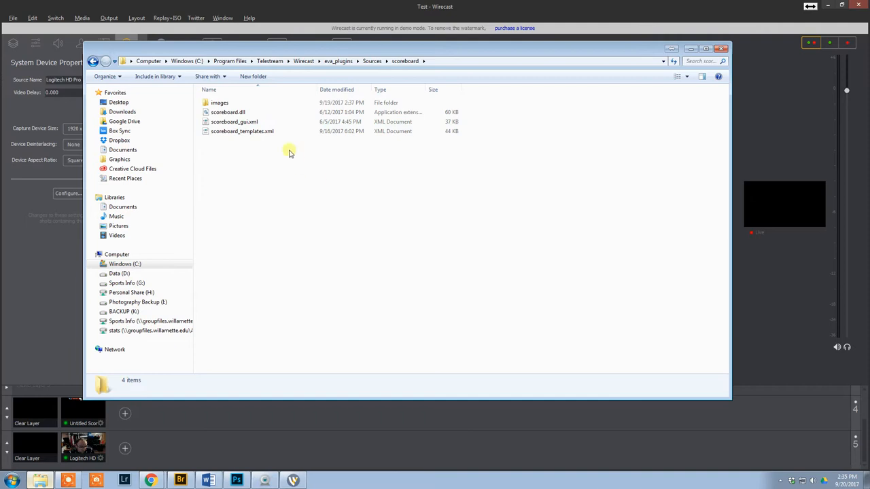
{"action": "left_click", "coordinate": [242, 131]}
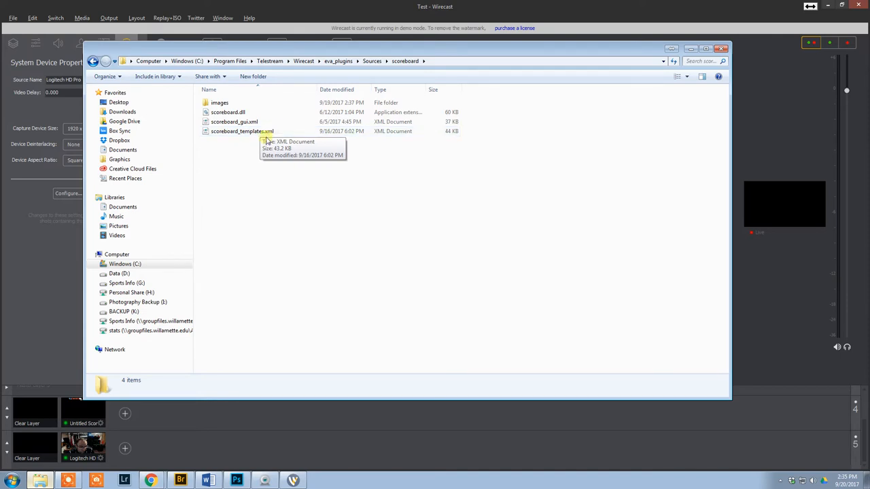
{"action": "left_click", "coordinate": [219, 103]}
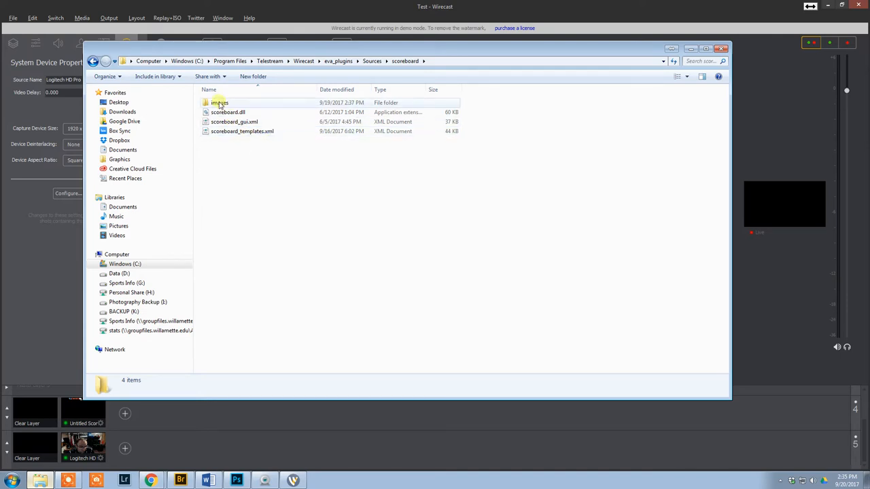
Step: Open the images folder and inspect PacificLutheran.png, basicCorner5.png and metal6.png
{"action": "left_click", "coordinate": [219, 102]}
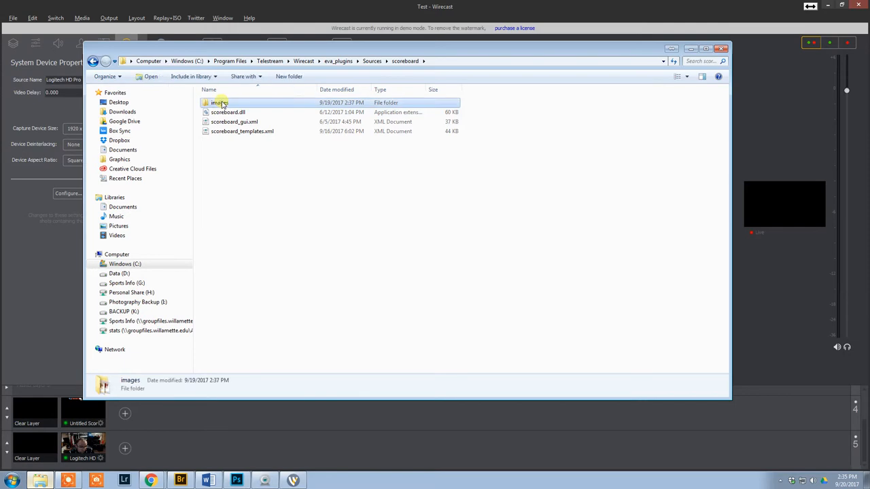
{"action": "double_click", "coordinate": [219, 102]}
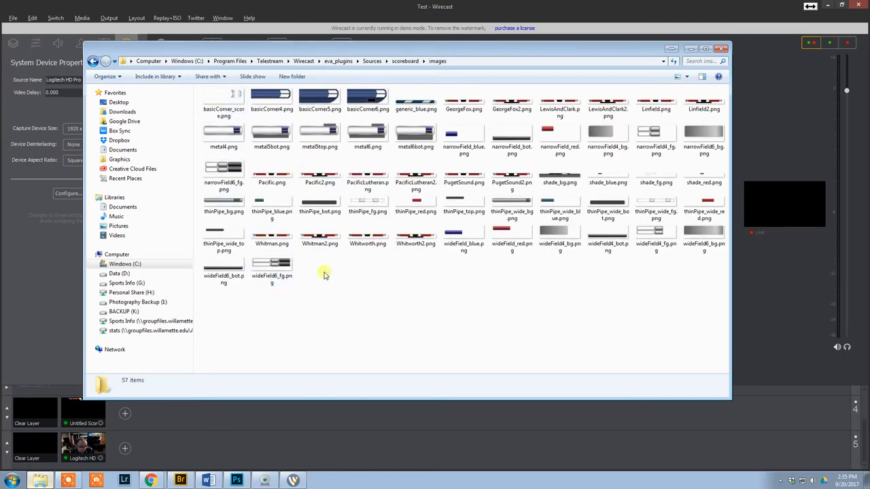
{"action": "left_click", "coordinate": [366, 177]}
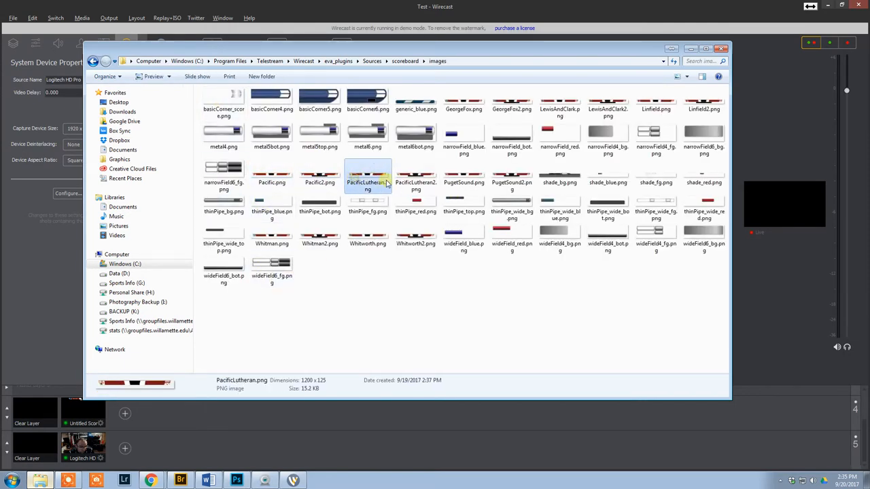
{"action": "left_click", "coordinate": [319, 102]}
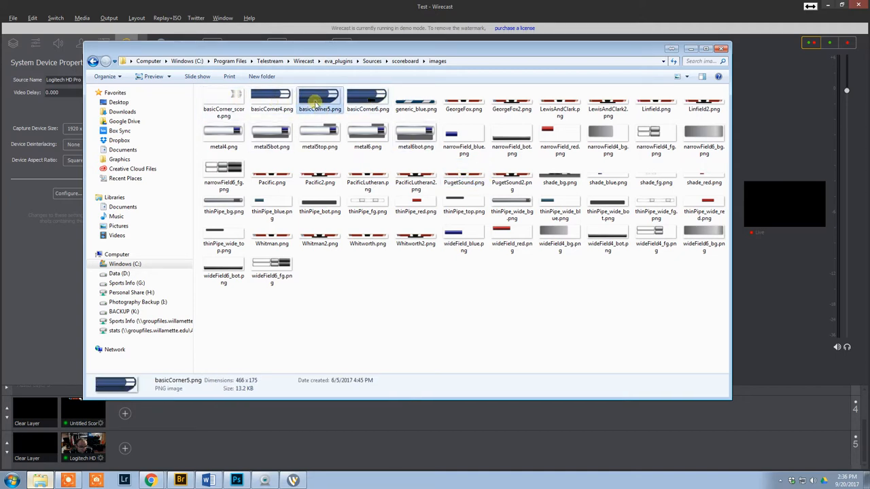
{"action": "left_click", "coordinate": [368, 134]}
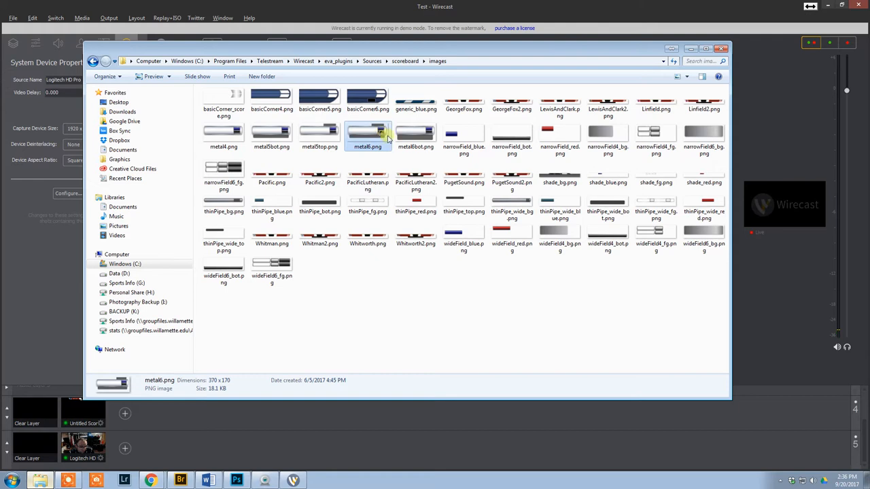
Step: Return to the scoreboard folder and open scoreboard_templates.xml with Sublime Text
{"action": "left_click", "coordinate": [405, 61]}
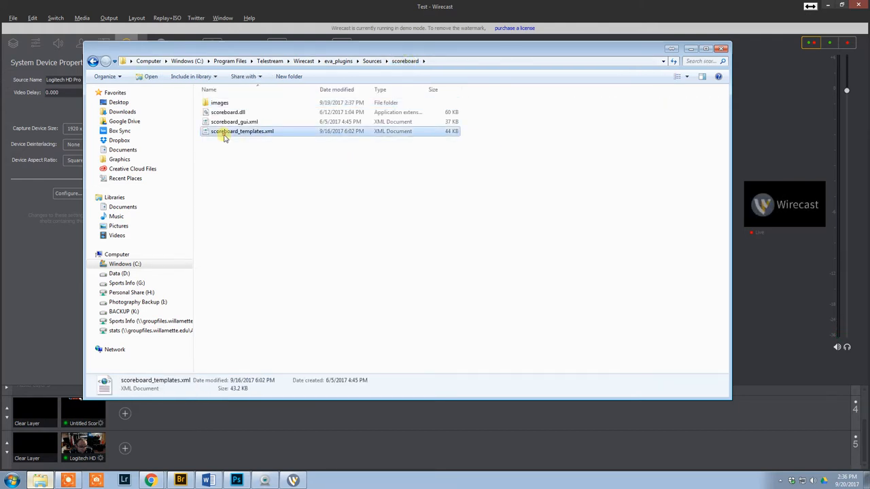
{"action": "right_click", "coordinate": [242, 131]}
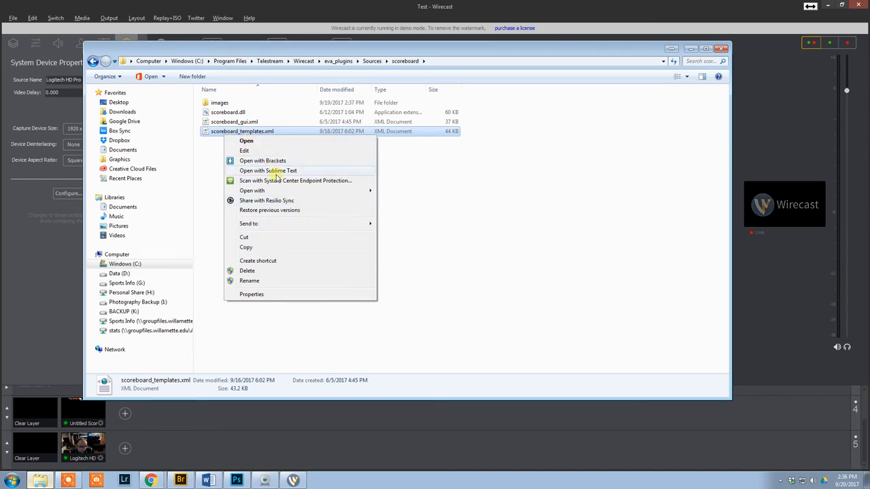
{"action": "left_click", "coordinate": [268, 170]}
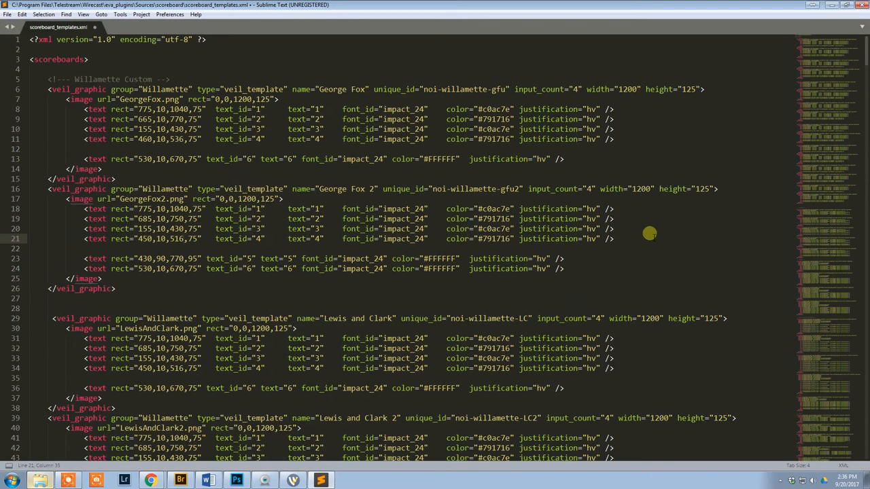
{"action": "mouse_move", "coordinate": [402, 171]}
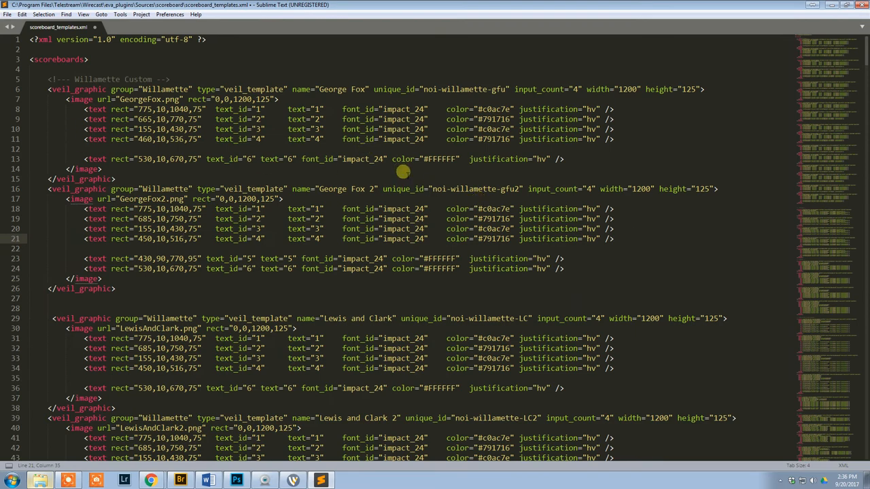
{"action": "mouse_move", "coordinate": [803, 99]}
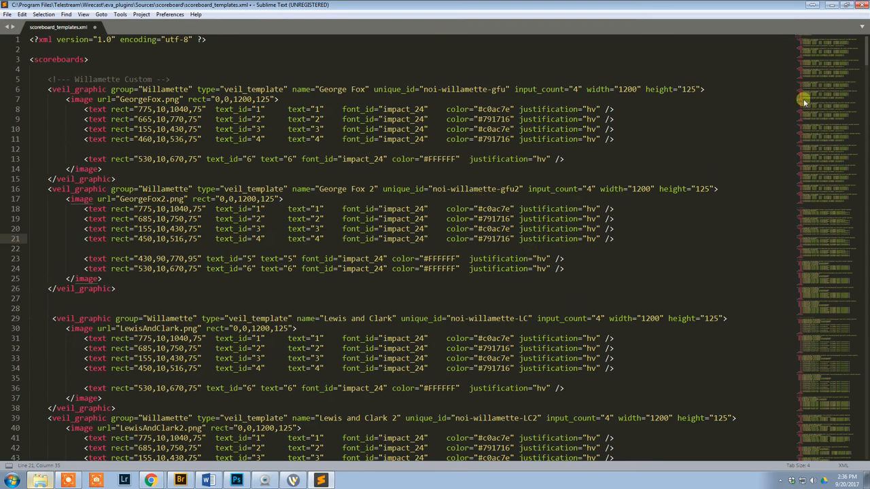
Step: Scroll to the Metal Pipe comment and select the word Pipe in the group name
{"action": "scroll", "scroll_direction": "down", "scroll_amount": 3}
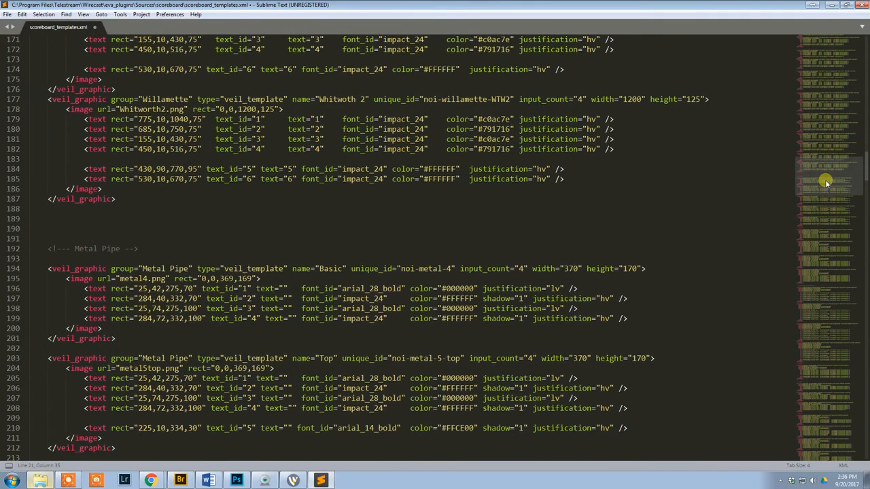
{"action": "scroll", "scroll_direction": "down", "scroll_amount": 3}
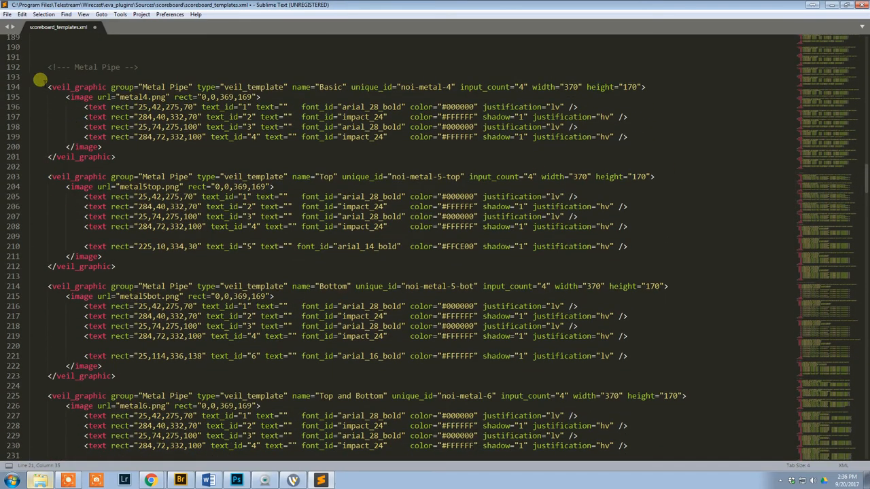
{"action": "left_click", "coordinate": [119, 68]}
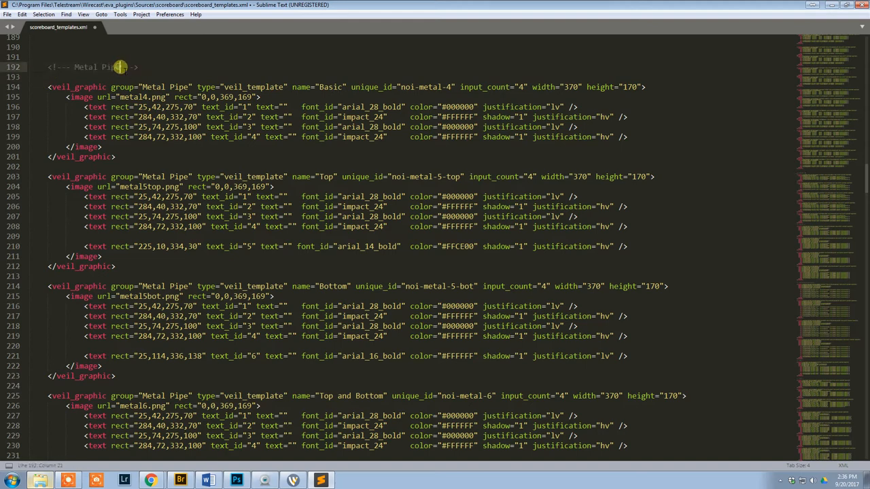
{"action": "scroll", "scroll_direction": "down", "scroll_amount": 3}
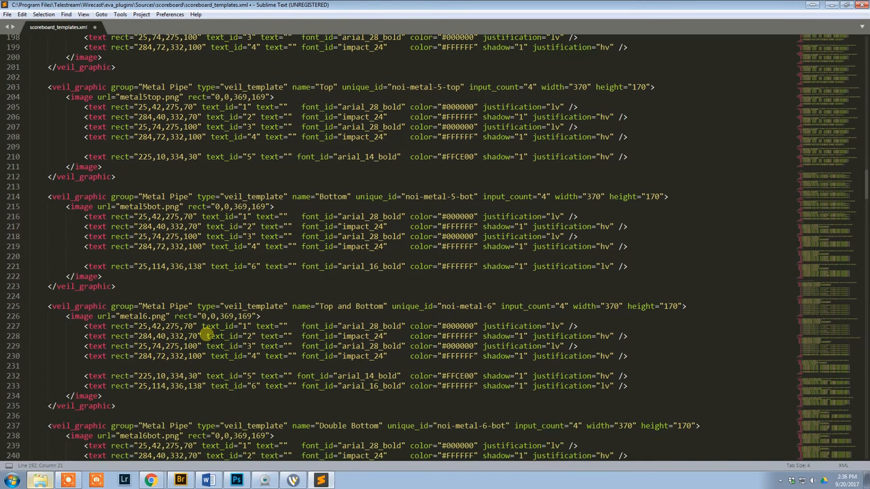
{"action": "scroll", "scroll_direction": "up", "scroll_amount": 3}
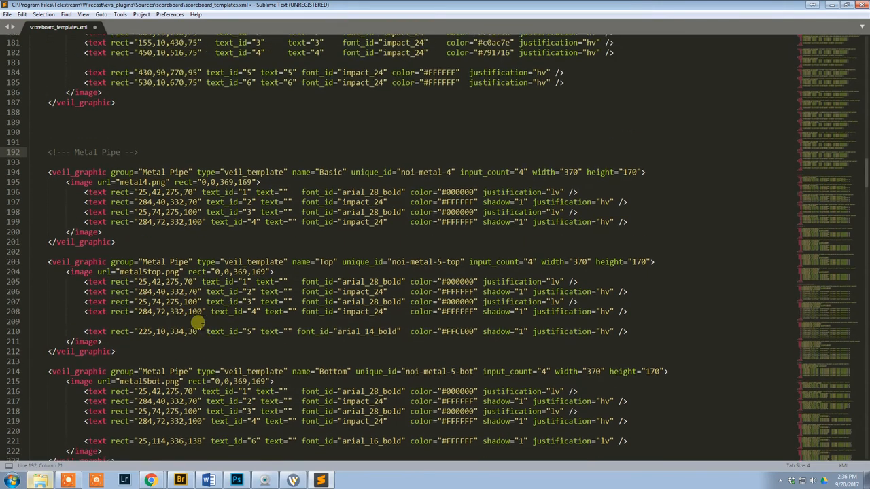
{"action": "scroll", "scroll_direction": "up", "scroll_amount": 3}
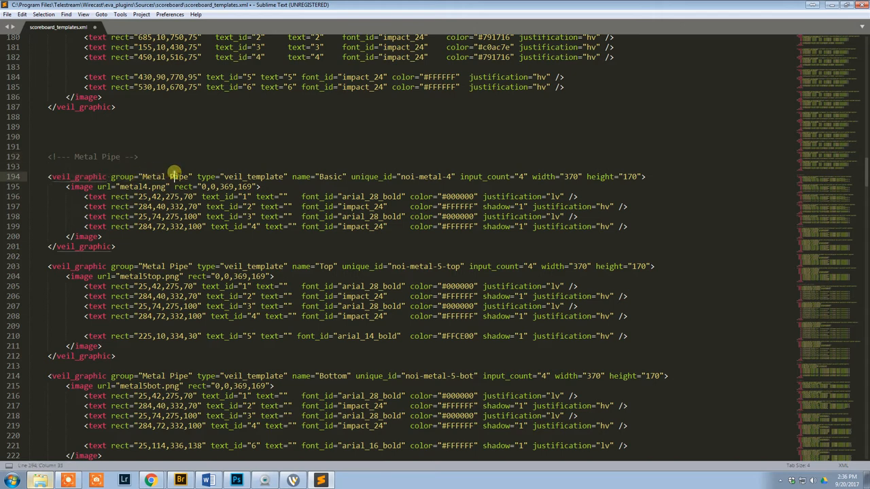
{"action": "double_click", "coordinate": [164, 177]}
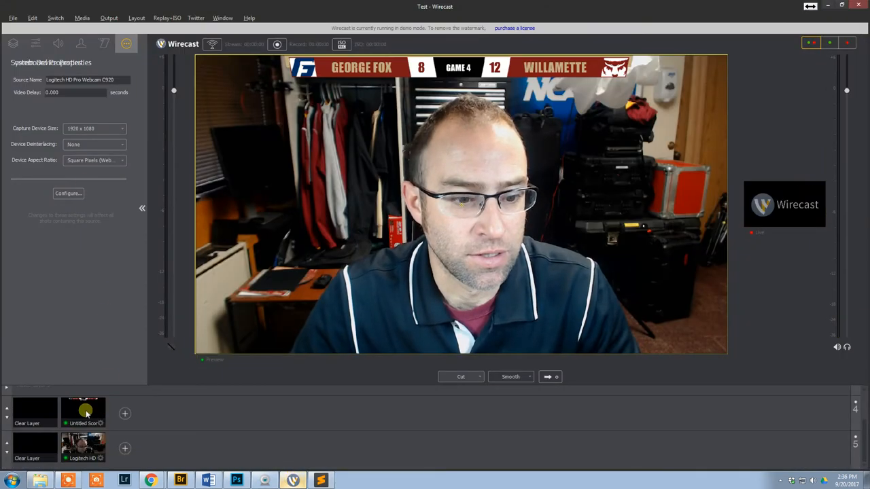
Step: Select the Untitled Scoreboard shot, view its scoreboard group list, then switch to Sublime Text
{"action": "left_click", "coordinate": [84, 412]}
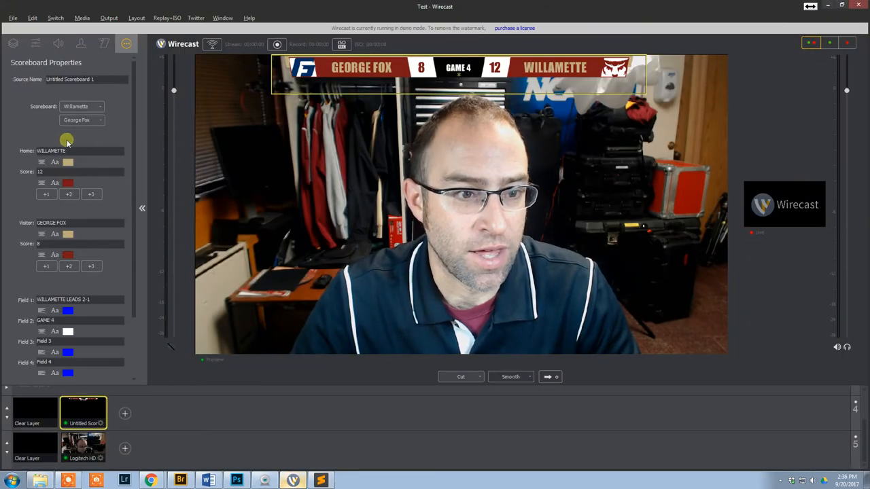
{"action": "left_click", "coordinate": [81, 106]}
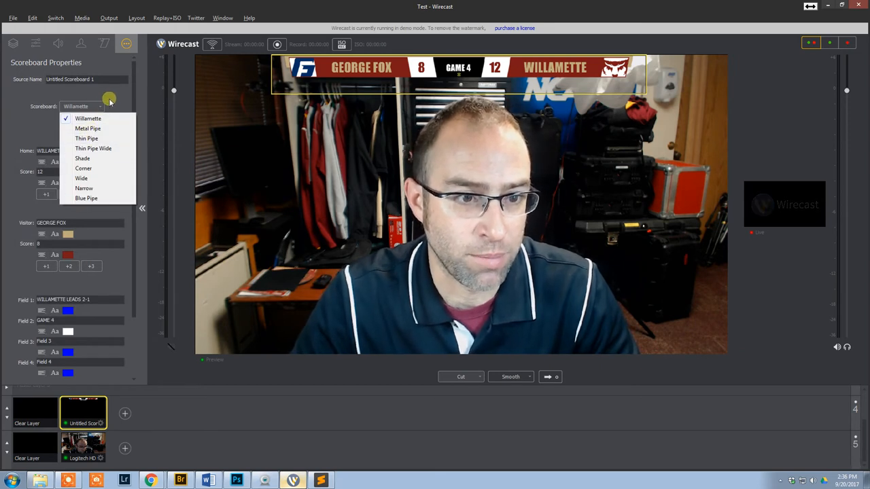
{"action": "key", "text": "alt+tab"}
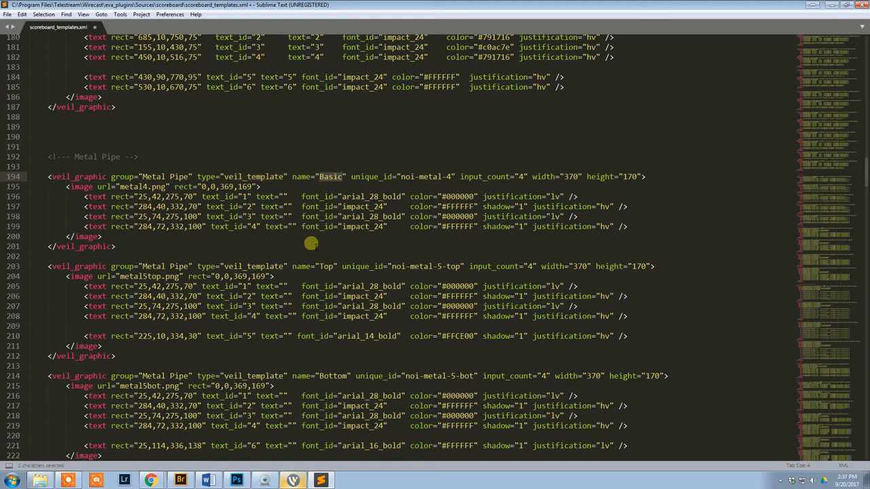
{"action": "mouse_move", "coordinate": [318, 199]}
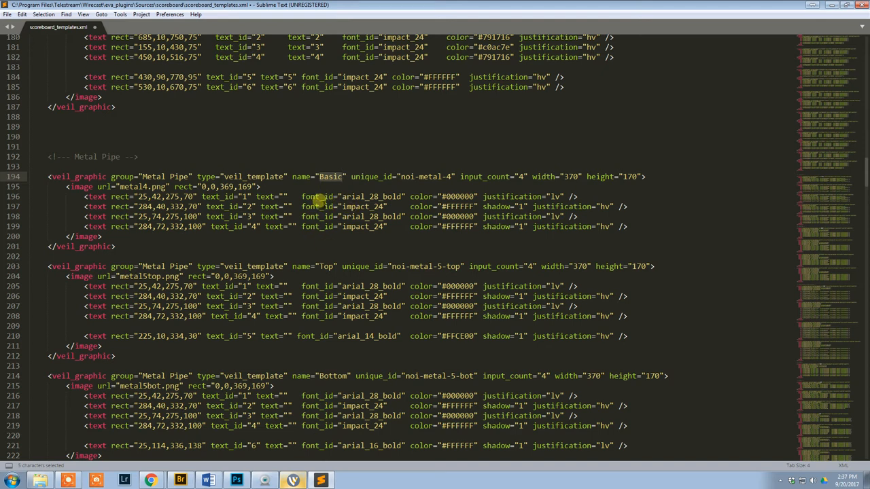
{"action": "mouse_move", "coordinate": [325, 189]}
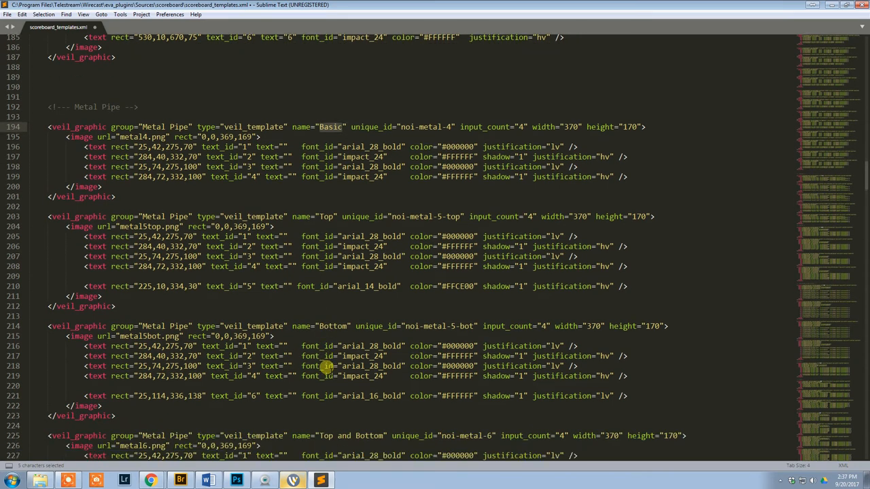
{"action": "scroll", "scroll_direction": "up", "scroll_amount": 3}
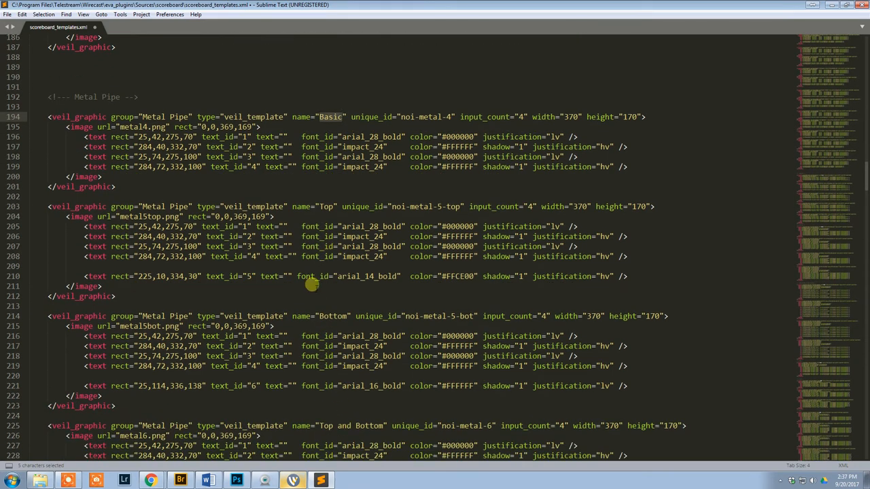
{"action": "scroll", "scroll_direction": "up", "scroll_amount": 3}
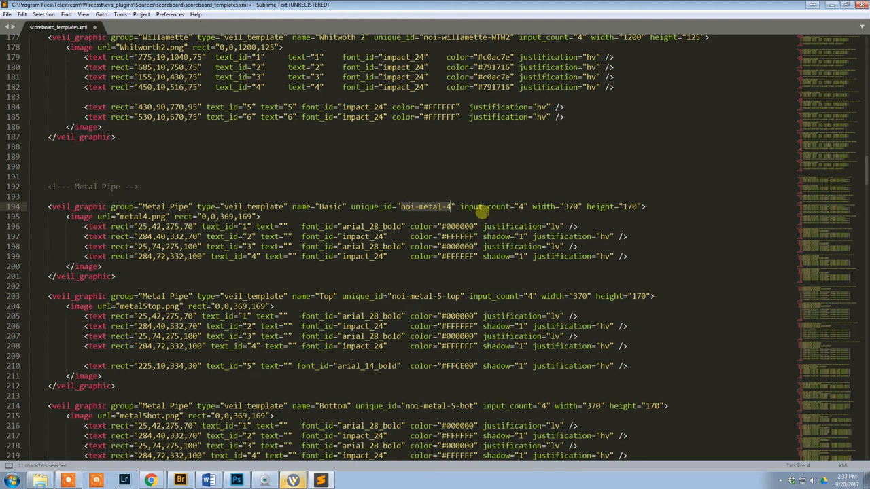
{"action": "mouse_move", "coordinate": [447, 405]}
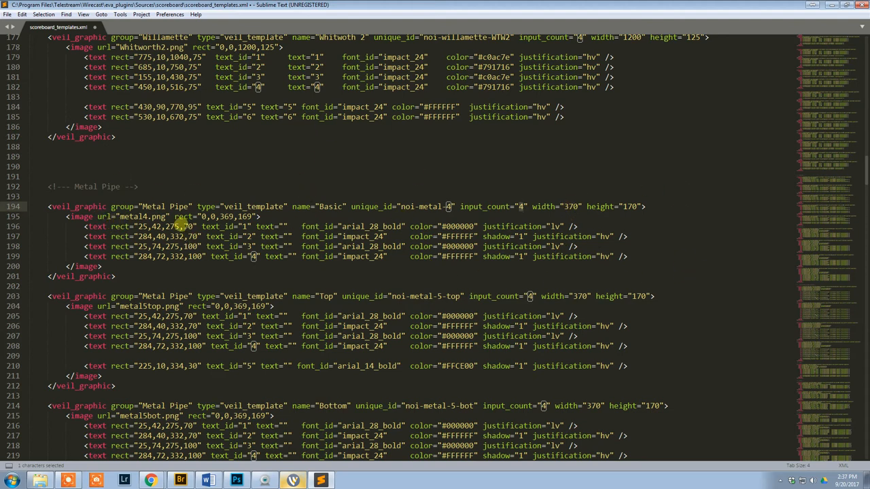
{"action": "mouse_move", "coordinate": [170, 216]}
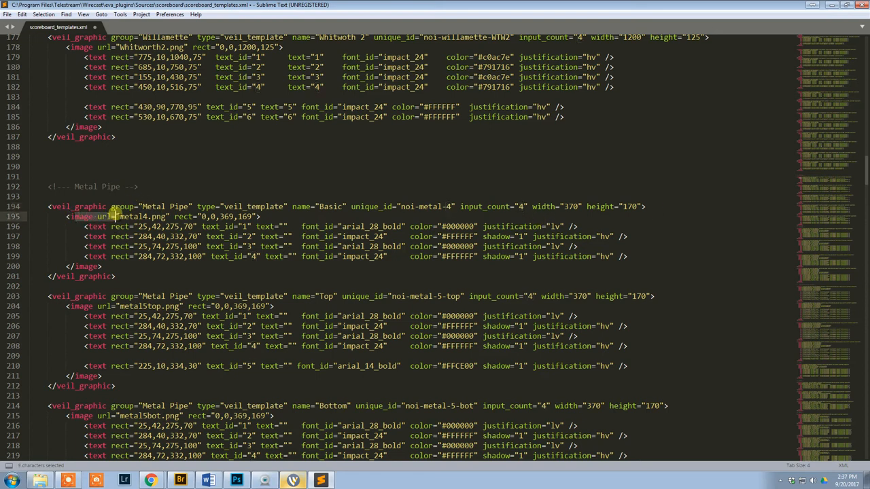
Step: Click into the Willamette group's veil_graphic template entries in scoreboard_templates.xml
{"action": "left_click", "coordinate": [122, 216]}
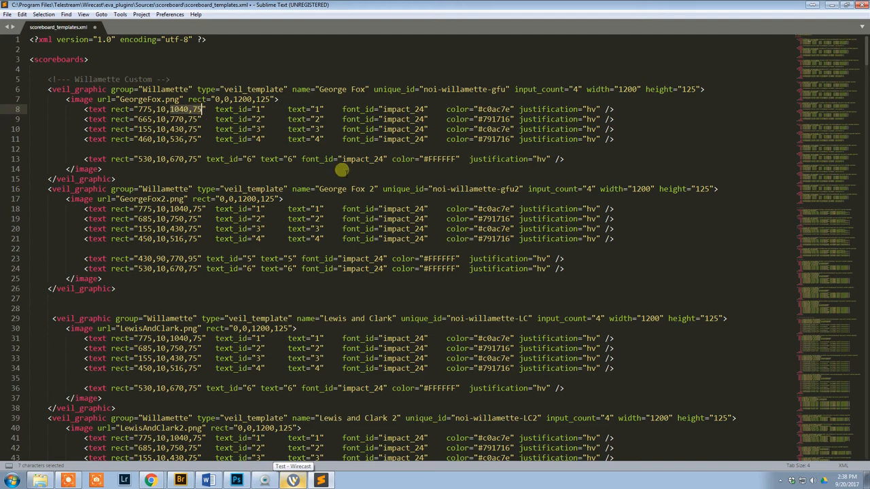
{"action": "mouse_move", "coordinate": [158, 195]}
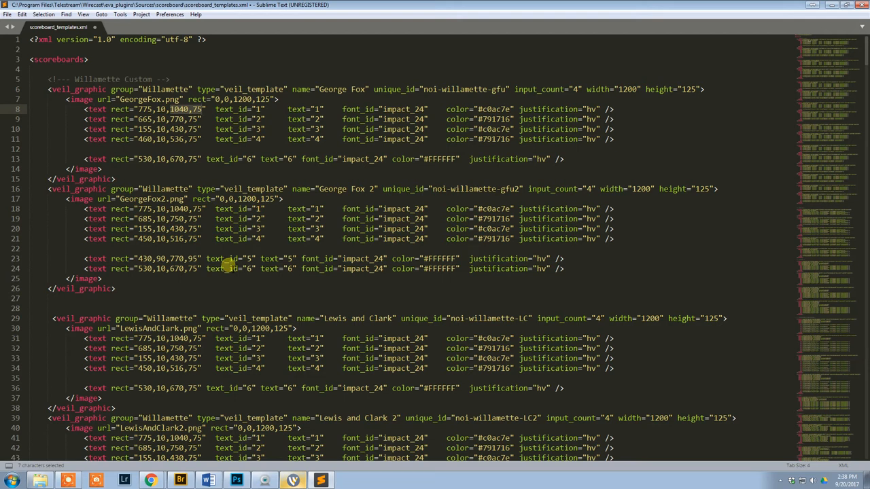
{"action": "mouse_move", "coordinate": [211, 248]}
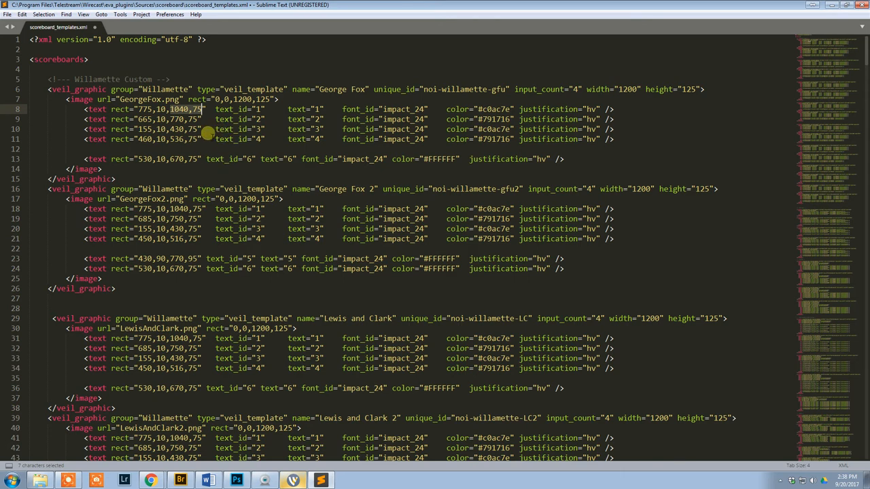
{"action": "mouse_move", "coordinate": [212, 176]}
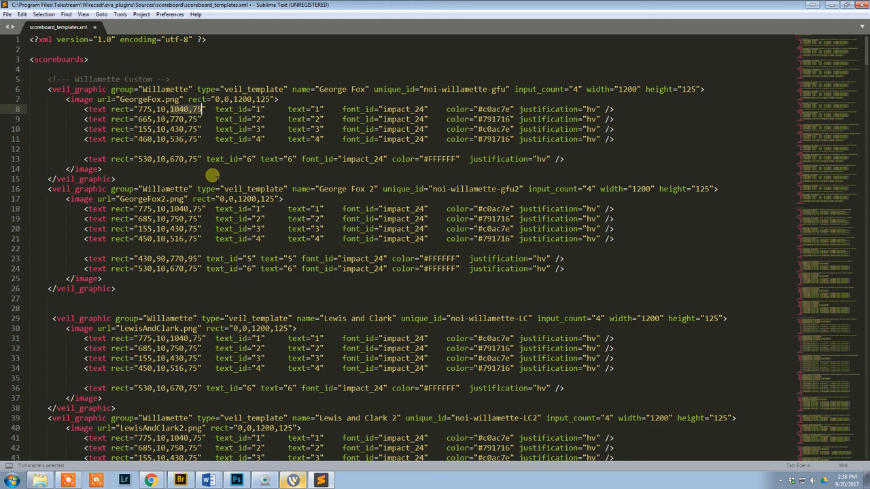
{"action": "mouse_move", "coordinate": [338, 118]}
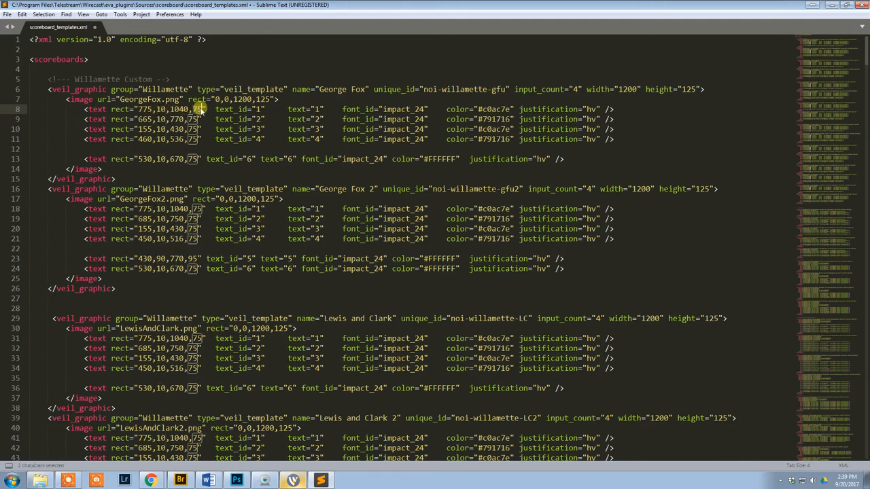
Step: Show the scoreboard text layers in Photoshop, compare with Wirecast, and return to Sublime Text
{"action": "left_click", "coordinate": [236, 481]}
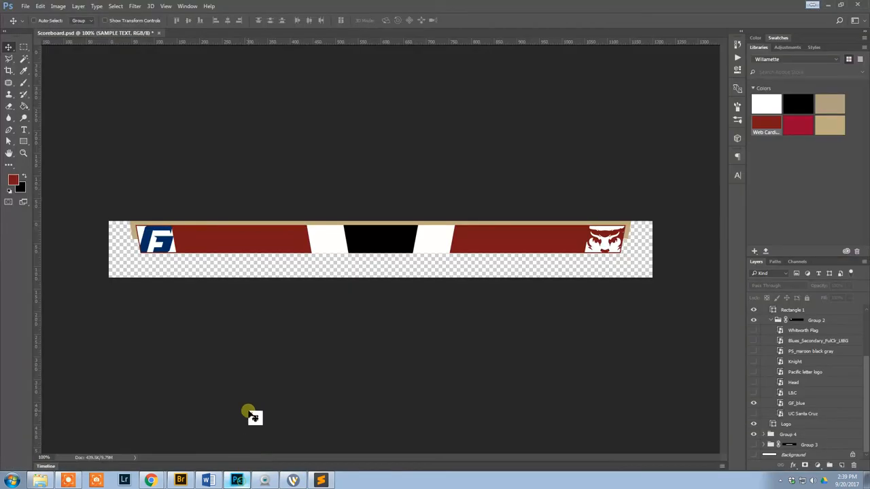
{"action": "mouse_move", "coordinate": [262, 276]}
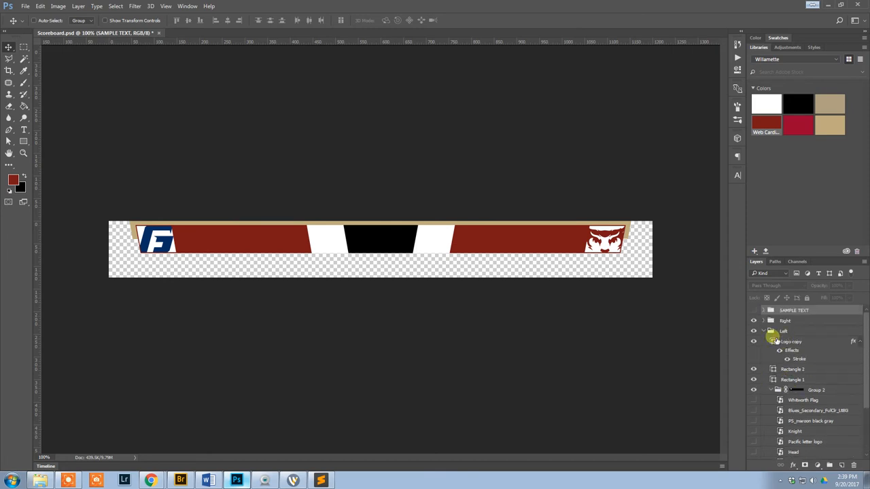
{"action": "left_click", "coordinate": [752, 331]}
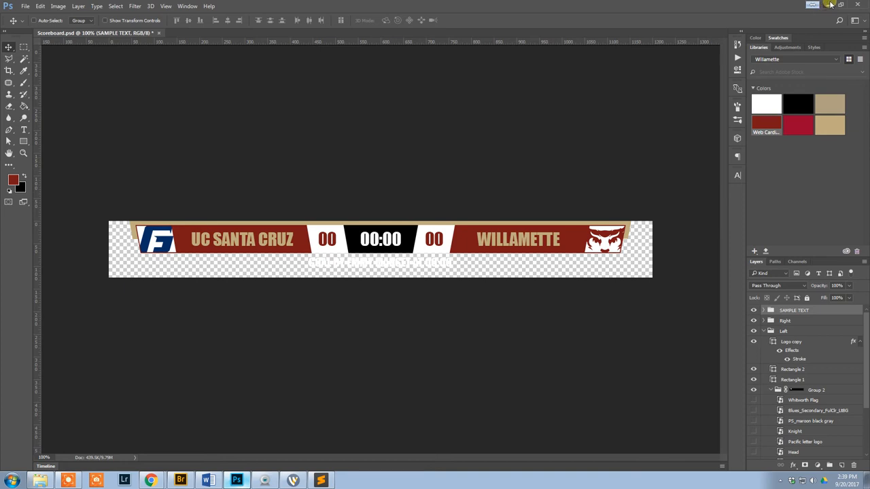
{"action": "left_click", "coordinate": [320, 480]}
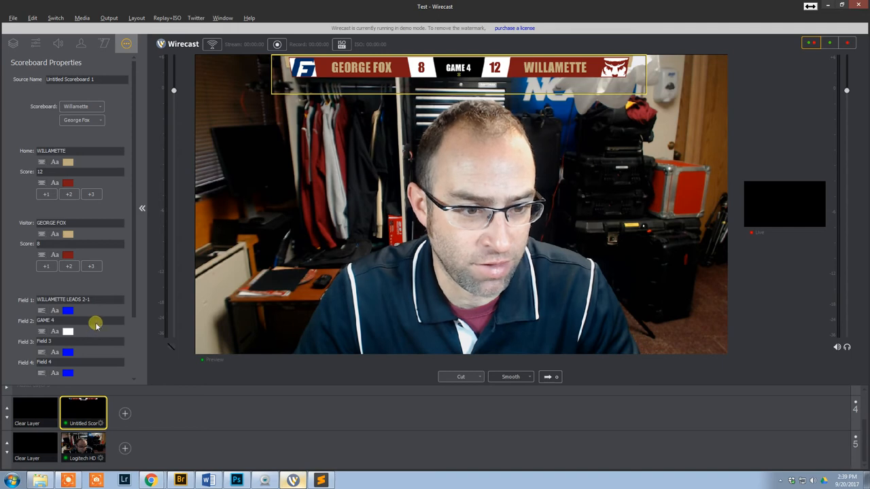
{"action": "left_click", "coordinate": [320, 480]}
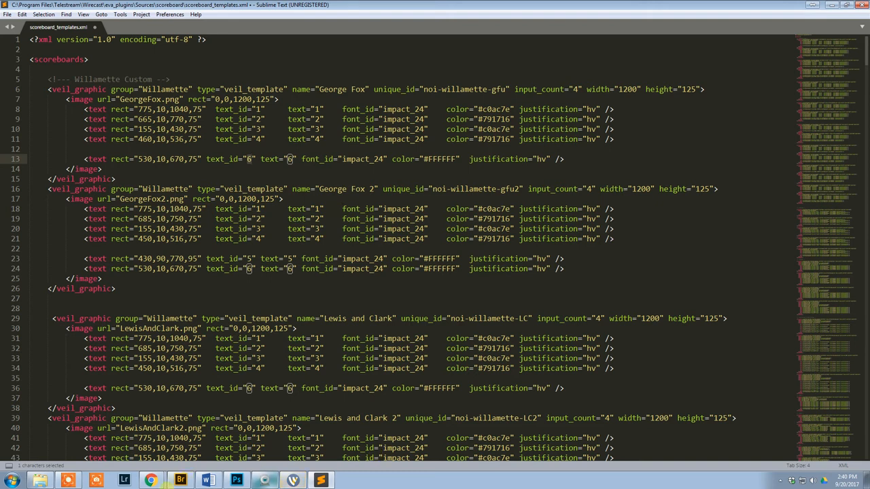
{"action": "left_click", "coordinate": [236, 480]}
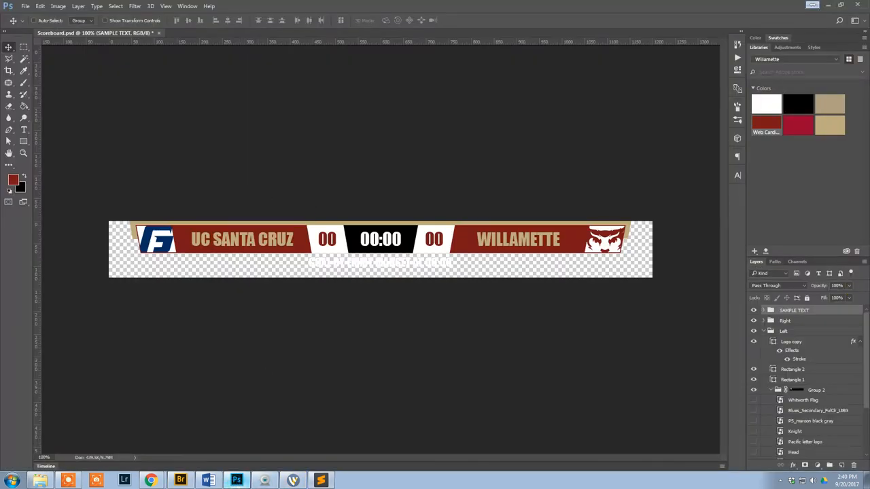
{"action": "mouse_move", "coordinate": [561, 286]}
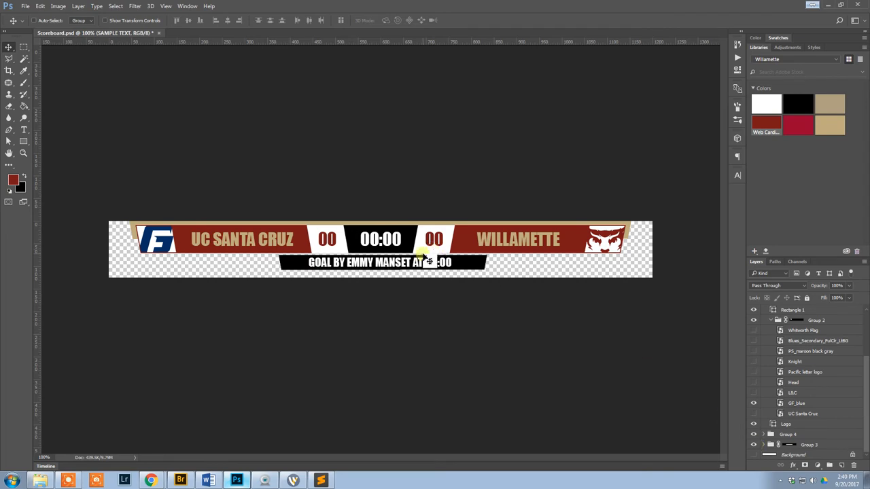
{"action": "left_click", "coordinate": [320, 480]}
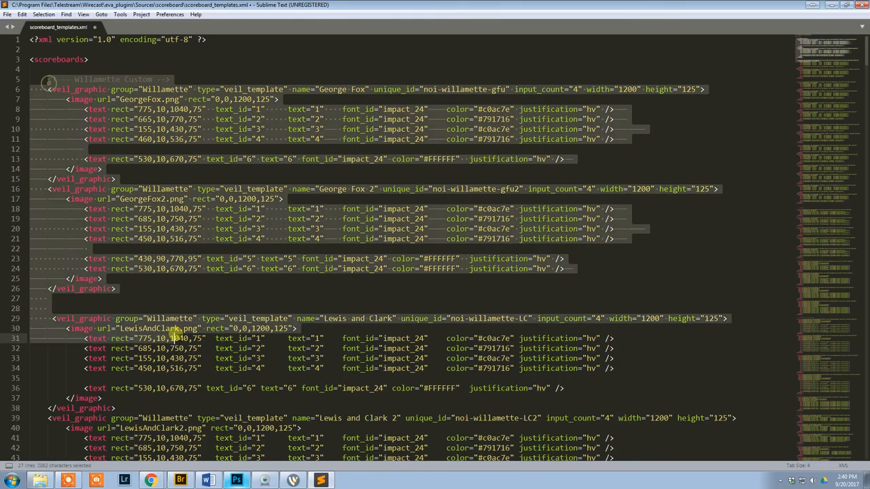
Step: Highlight George Fox 2's bottom text box line, open the images folder, then return to Wirecast
{"action": "left_click", "coordinate": [102, 278]}
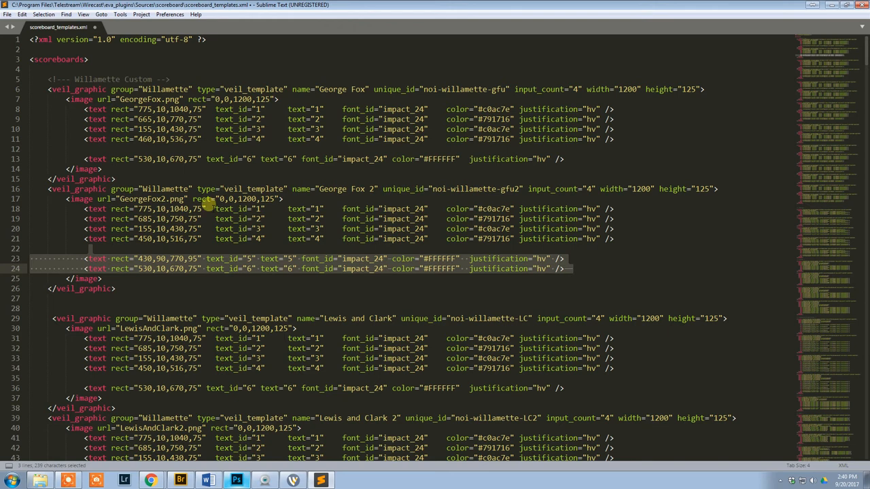
{"action": "left_click", "coordinate": [143, 189]}
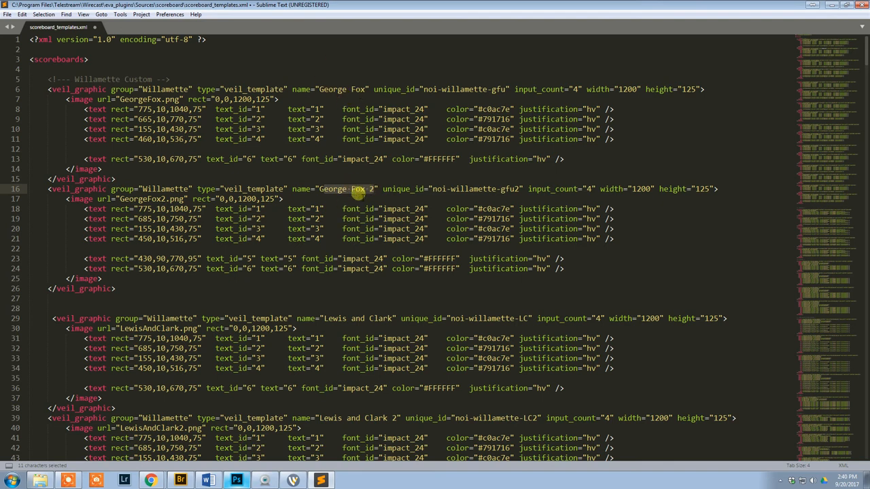
{"action": "mouse_move", "coordinate": [330, 235]}
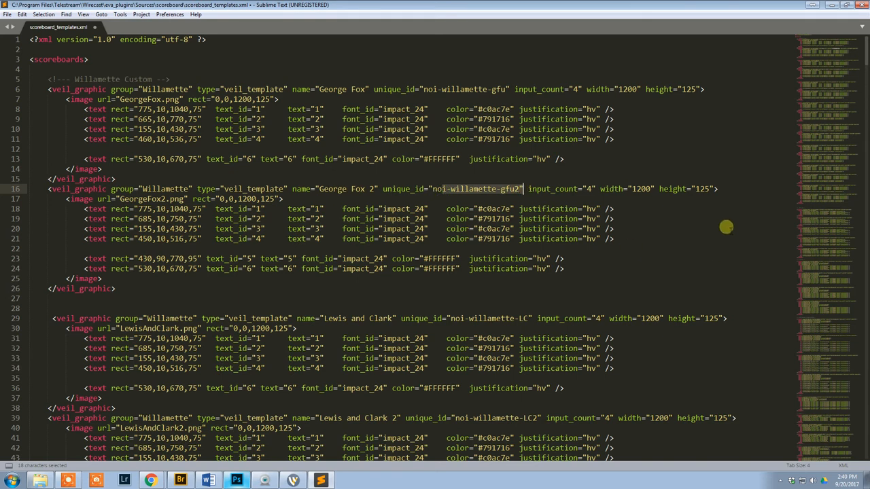
{"action": "mouse_move", "coordinate": [544, 176]}
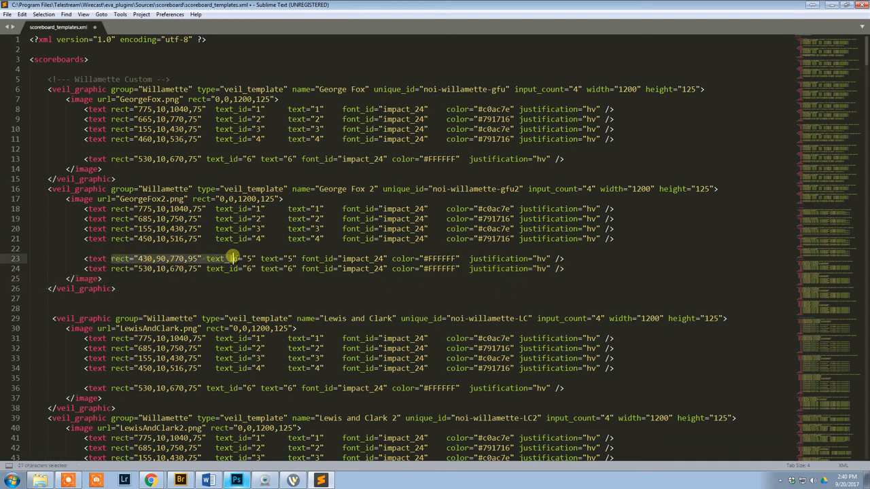
{"action": "left_click_drag", "start_coordinate": [233, 258], "coordinate": [573, 258]}
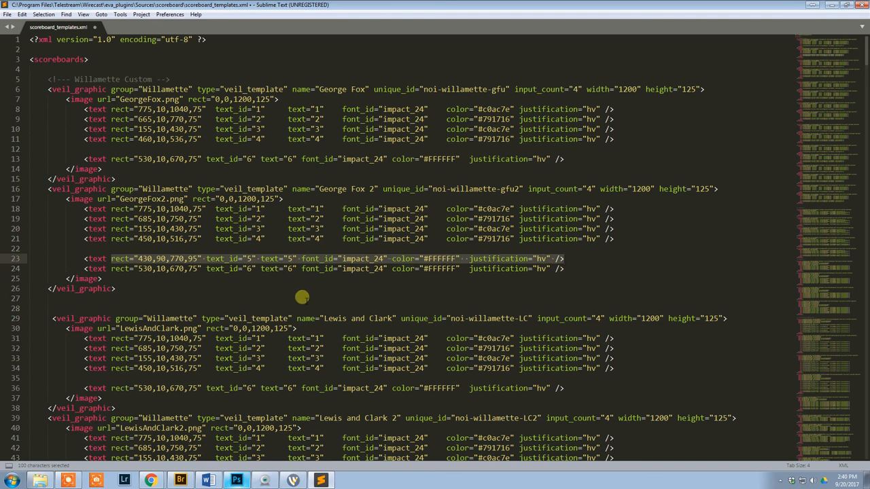
{"action": "mouse_move", "coordinate": [302, 297]}
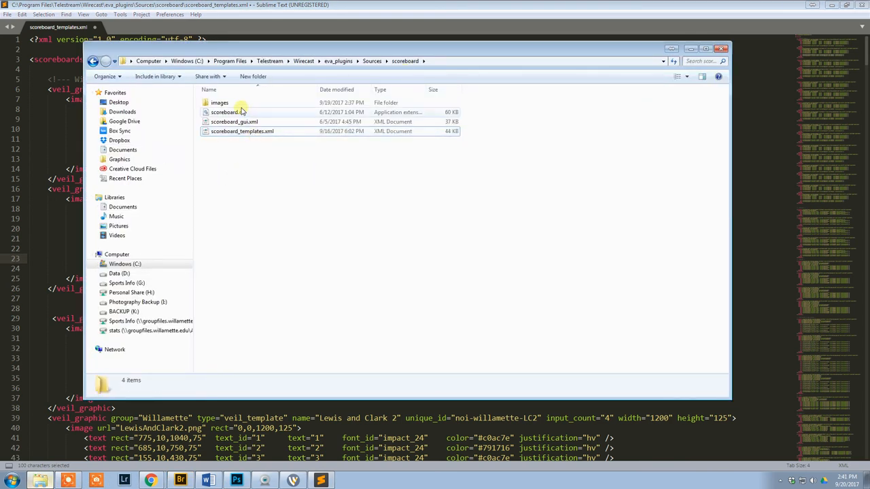
{"action": "double_click", "coordinate": [219, 101]}
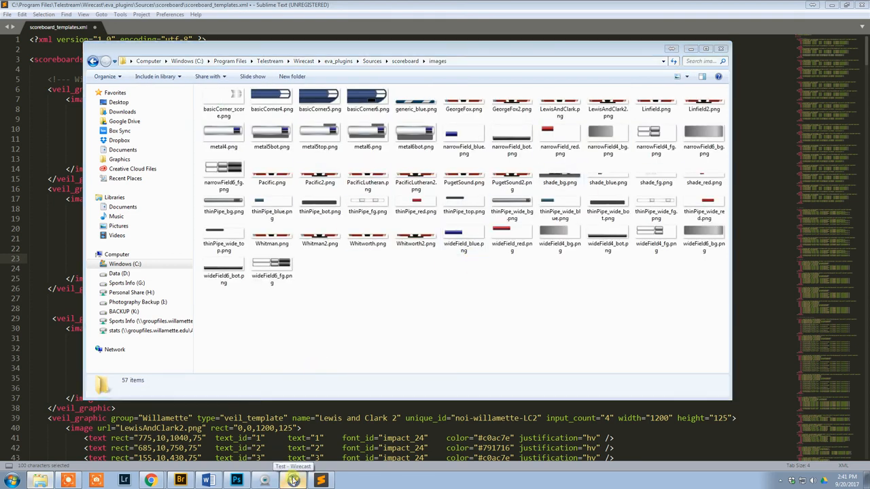
{"action": "left_click", "coordinate": [293, 480]}
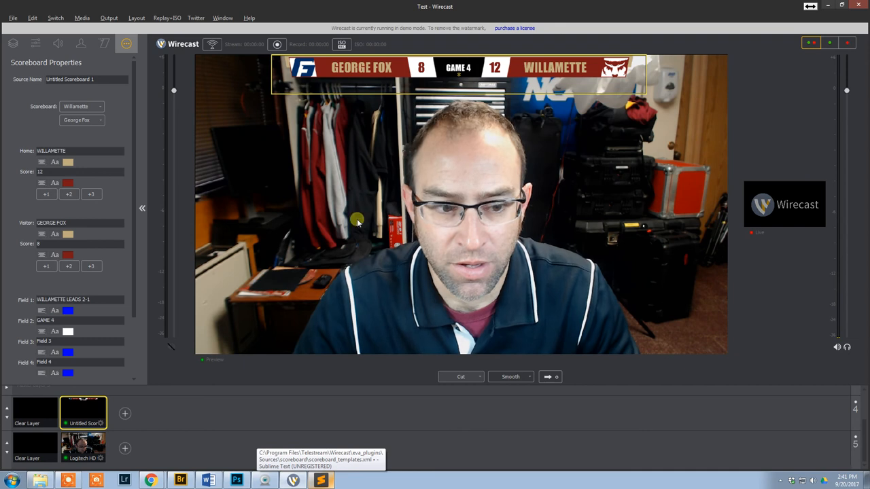
Step: Preview the George Fox 2, Lewis and Clark, and Linfield scoreboard templates
{"action": "left_click", "coordinate": [81, 106]}
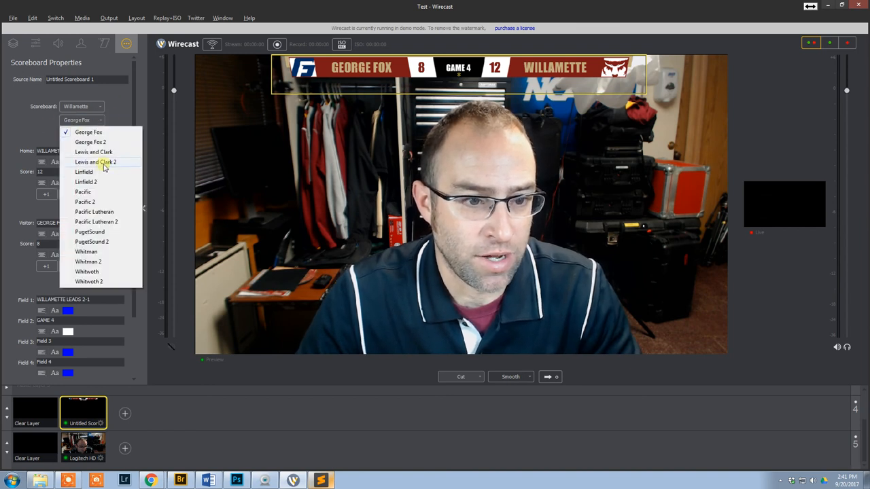
{"action": "left_click", "coordinate": [91, 142]}
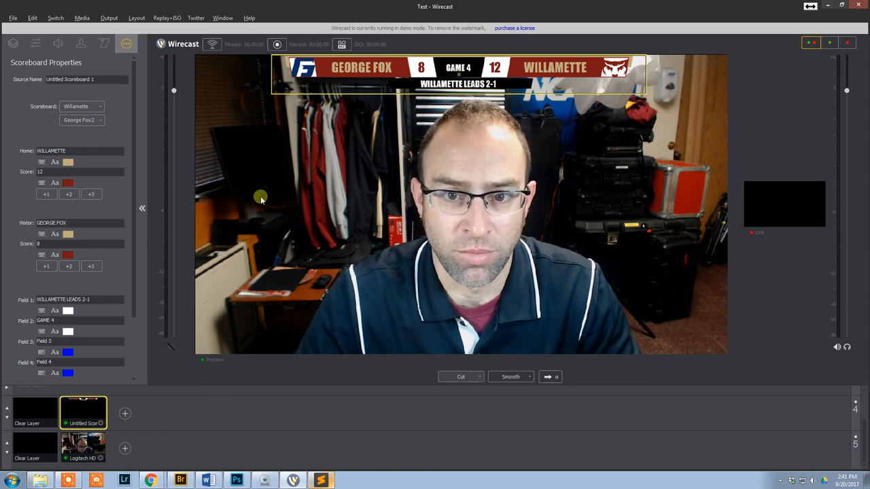
{"action": "left_click", "coordinate": [82, 119]}
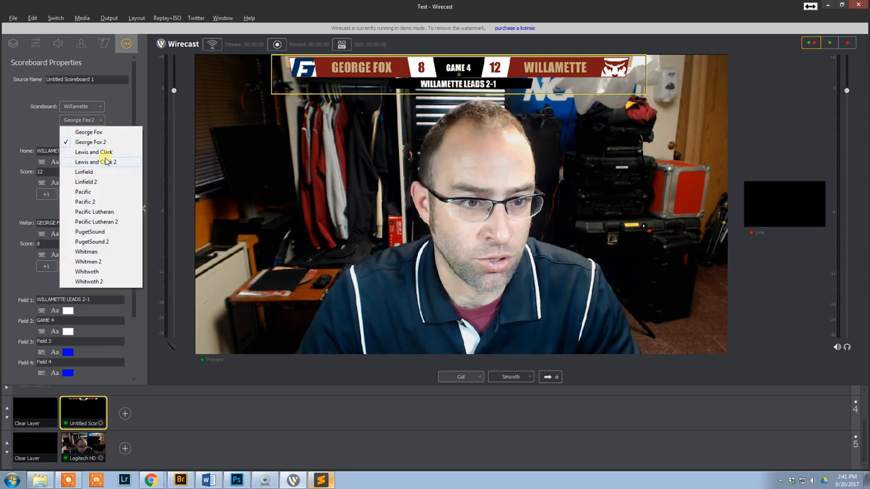
{"action": "left_click", "coordinate": [94, 152]}
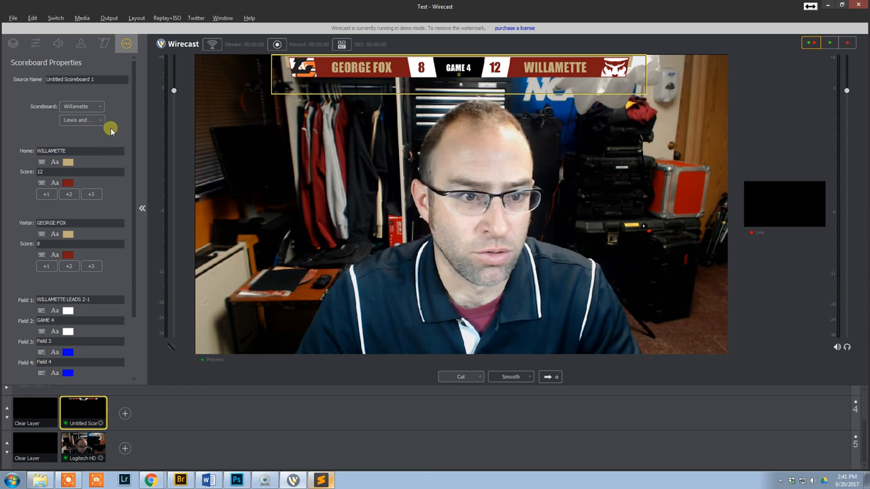
{"action": "left_click", "coordinate": [82, 120]}
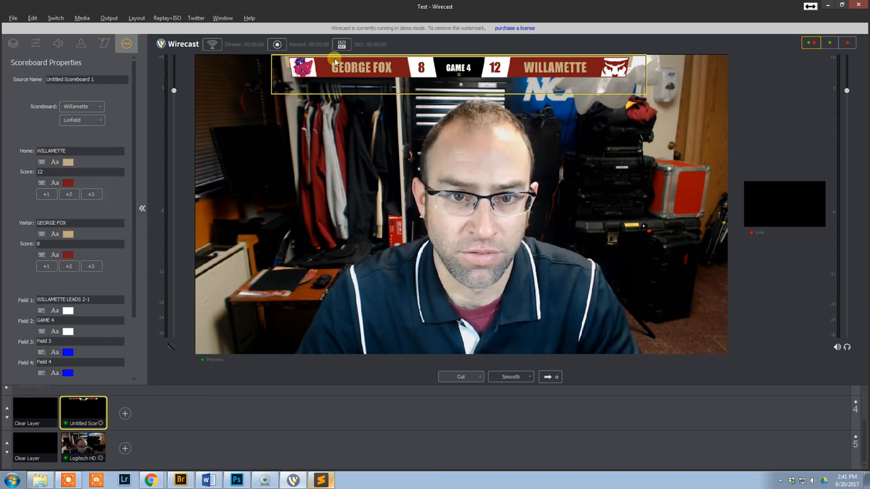
Step: Try Pacific, then settle on Pacific 2 with the 'WILLAMETTE LEADS 2-1' bottom text
{"action": "left_click", "coordinate": [82, 120]}
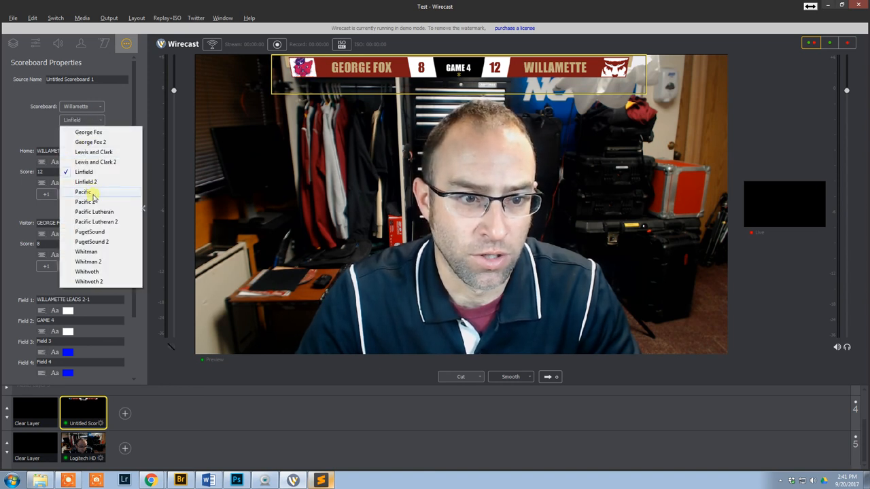
{"action": "left_click", "coordinate": [83, 192]}
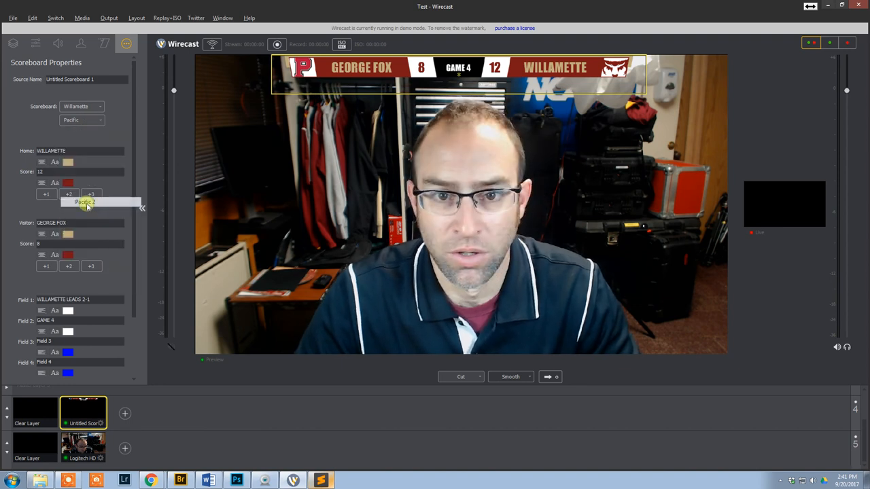
{"action": "left_click", "coordinate": [85, 202]}
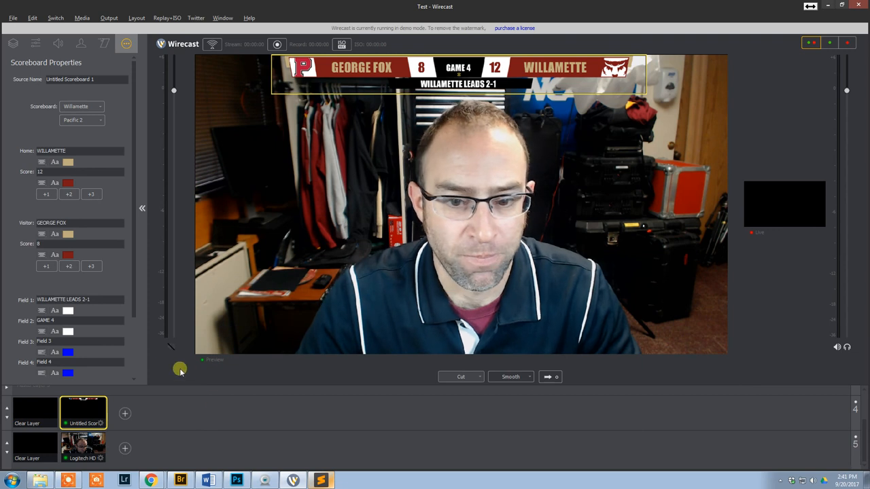
{"action": "mouse_move", "coordinate": [272, 265]}
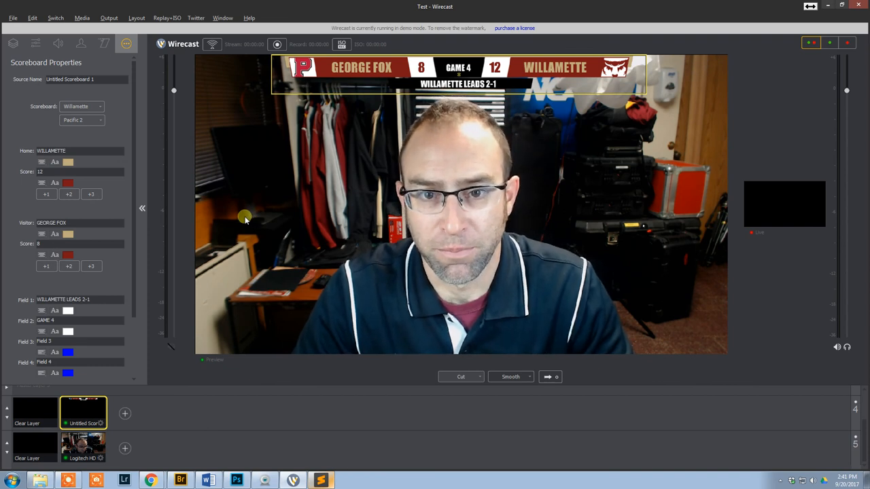
{"action": "mouse_move", "coordinate": [232, 212]}
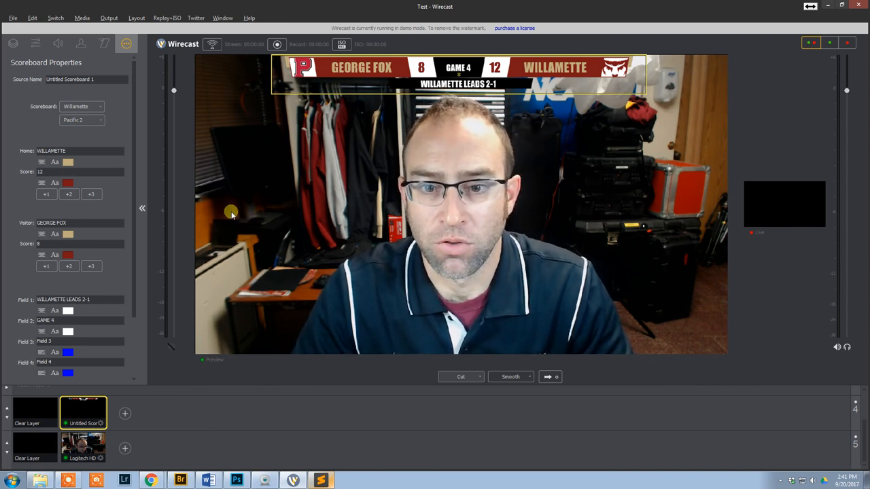